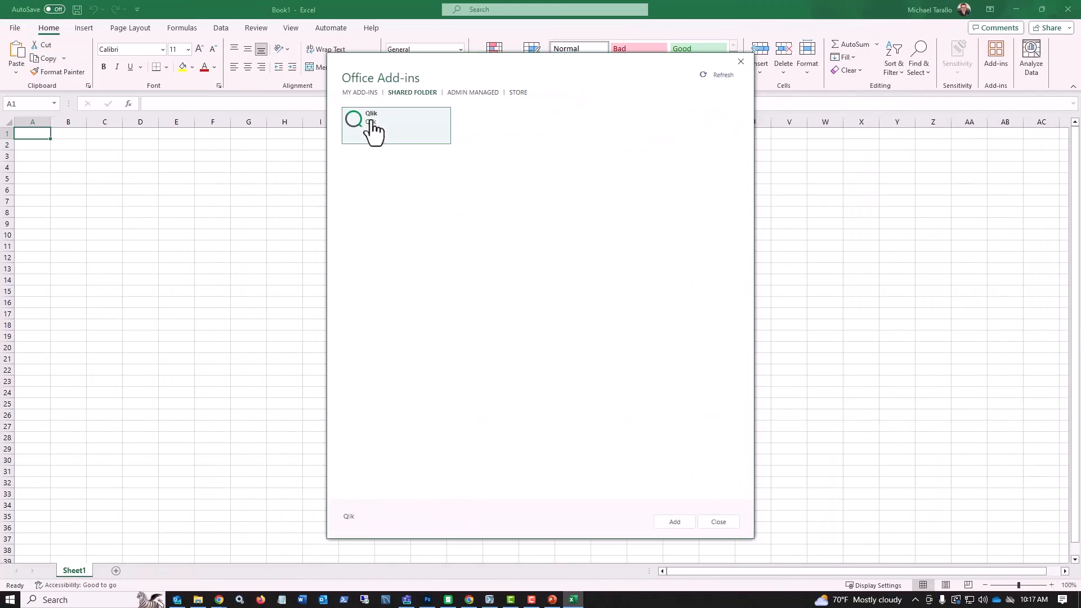
- Choose the Qlik add-in tile from the shared-folder catalog of Office add-ins
click(717, 521)
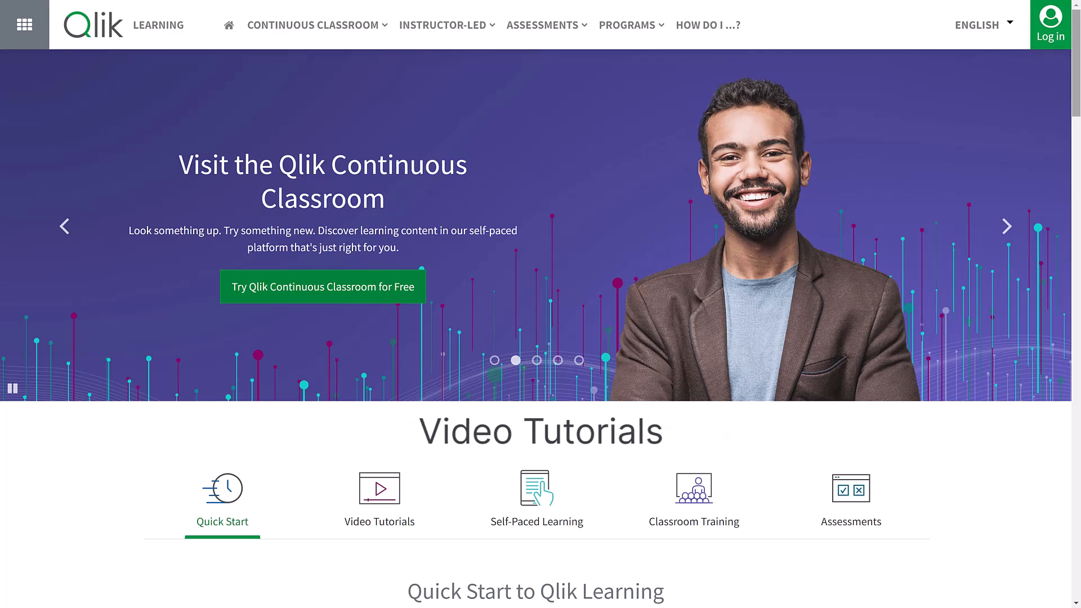
- Leave the Qlik Learning page and search Windows Start for 'ex' to find Excel
scroll(down, 3)
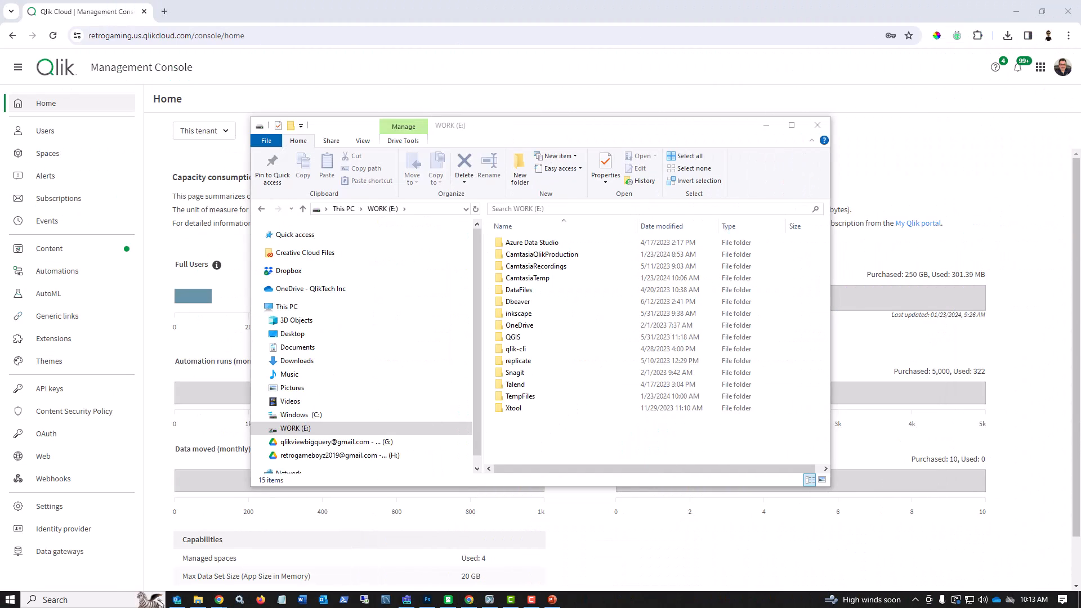
text(ex)
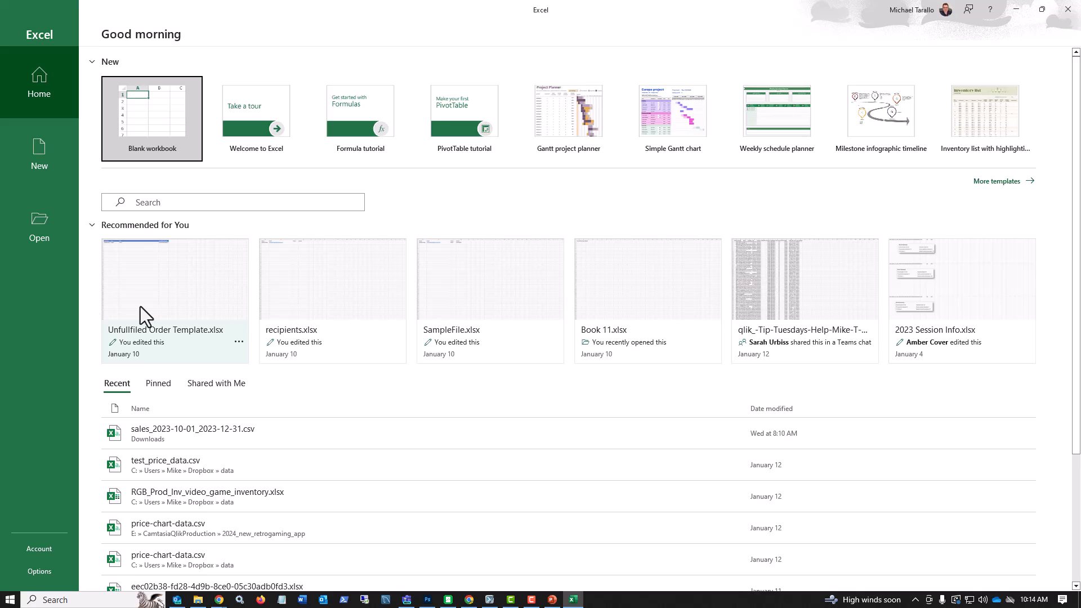
mouse_move(39, 551)
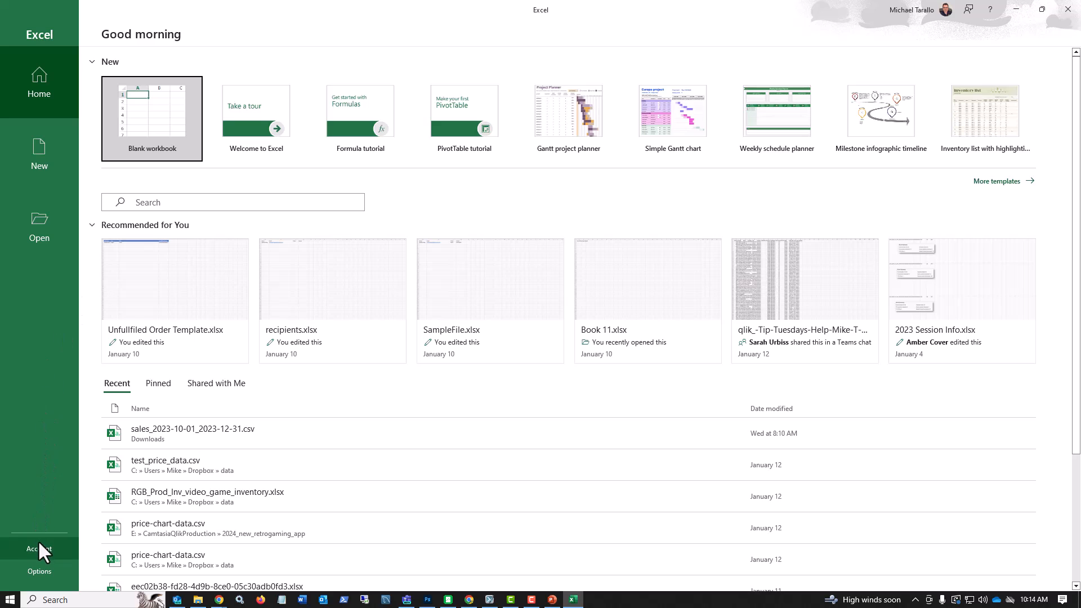
click(40, 549)
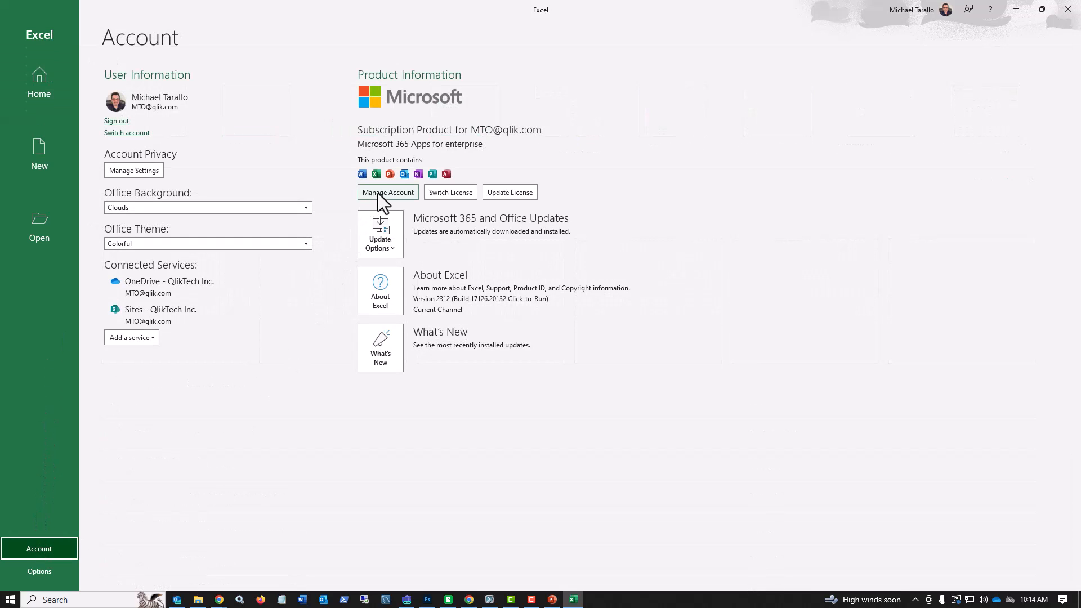
mouse_move(432, 312)
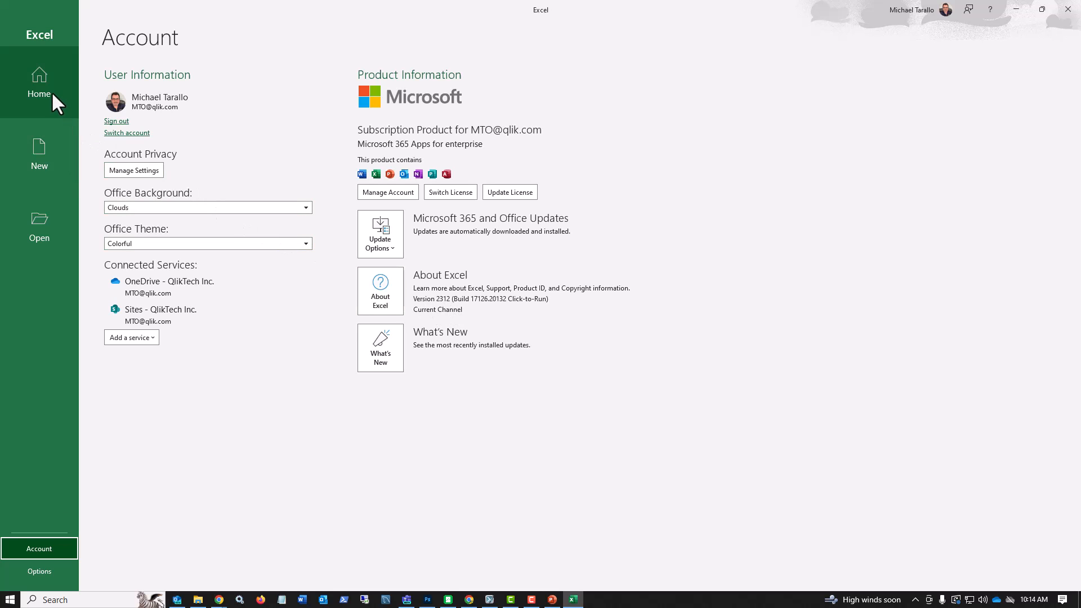
click(39, 82)
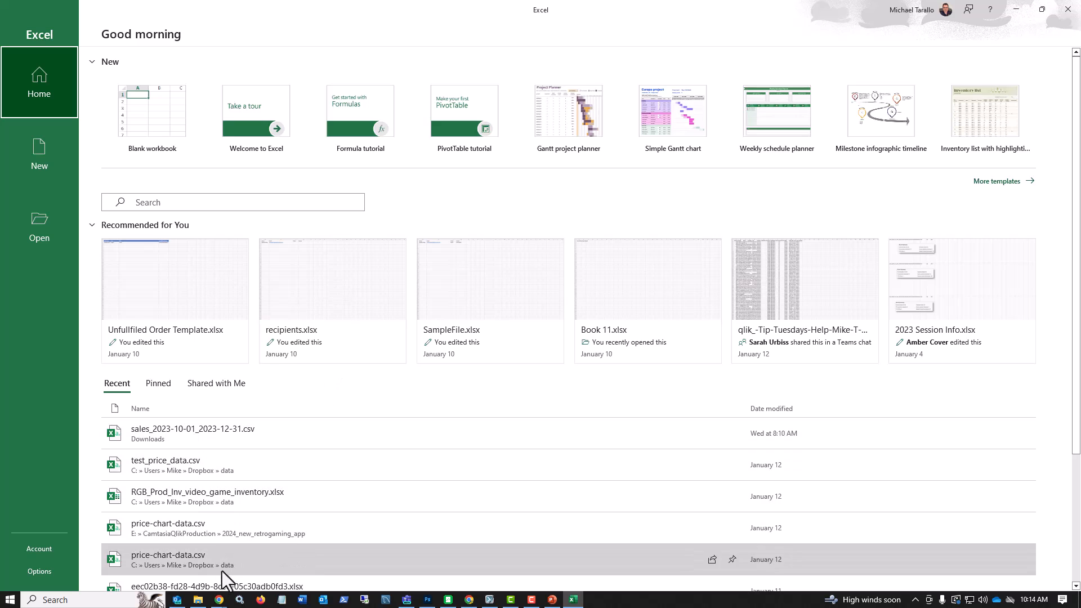
mouse_move(217, 598)
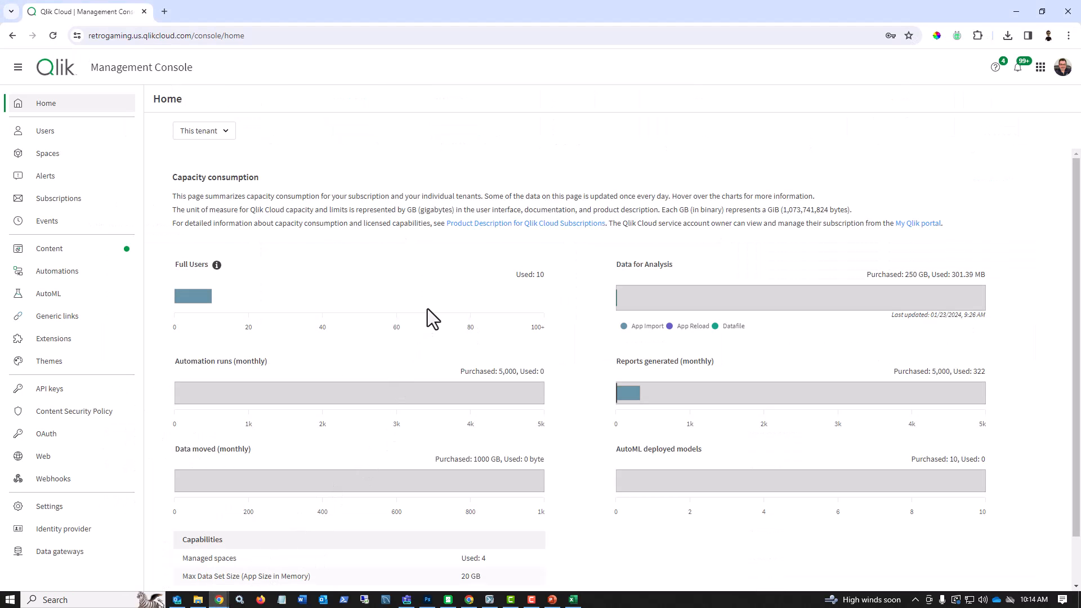
mouse_move(429, 296)
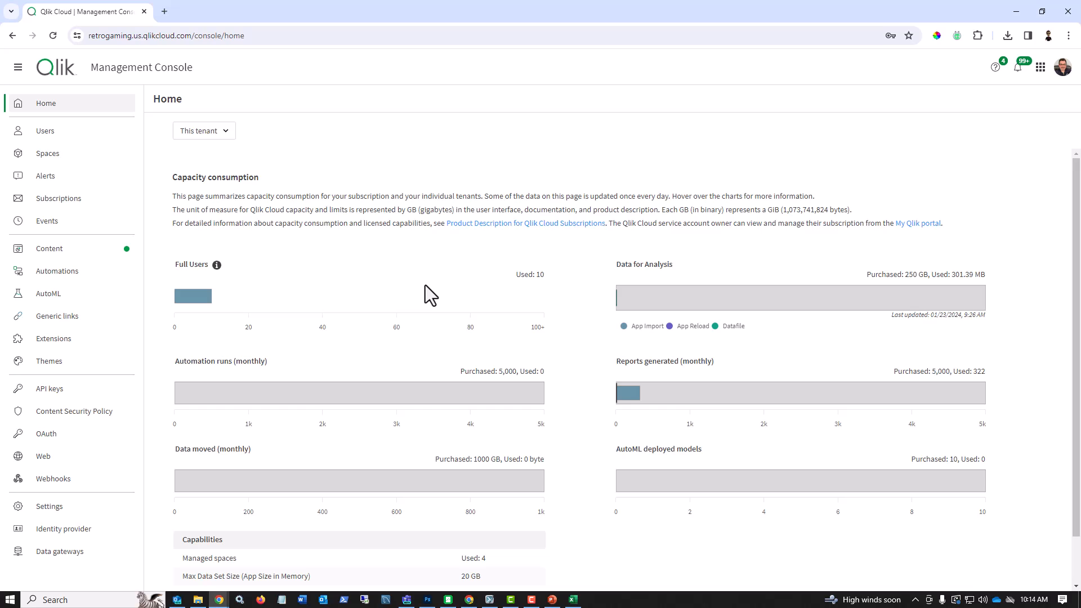
mouse_move(412, 285)
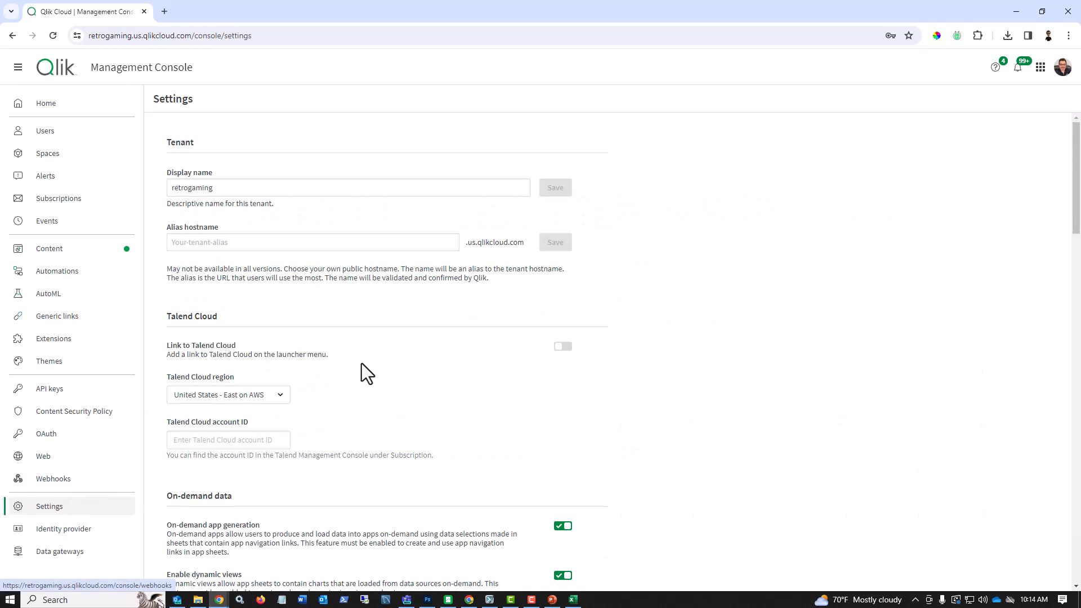
- Select ExcelOauth as the Excel add-in's OAuth client in the Management Console settings
scroll(down, 3)
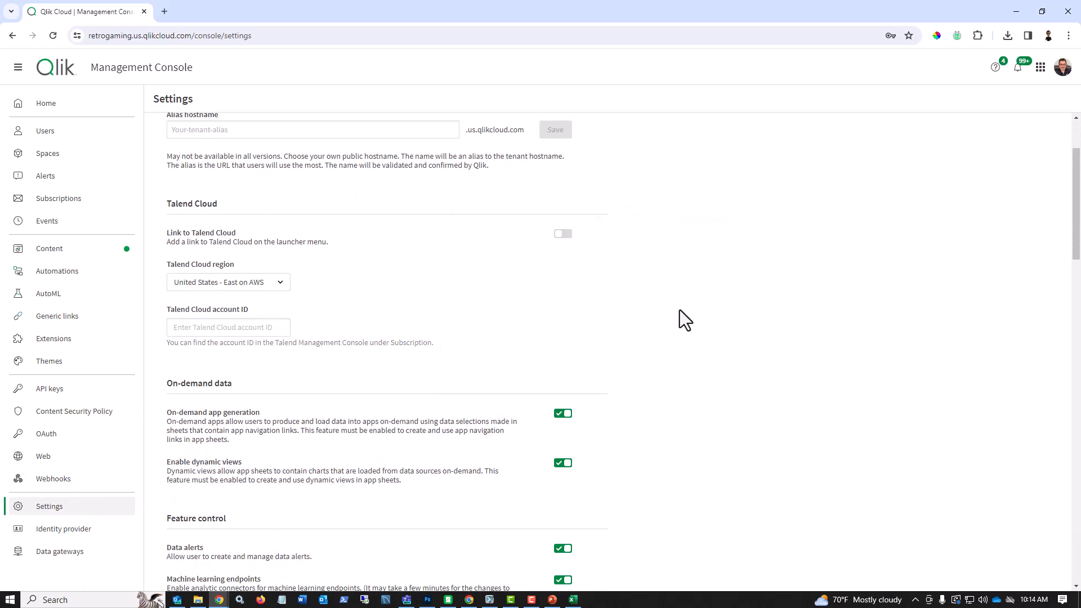
scroll(down, 3)
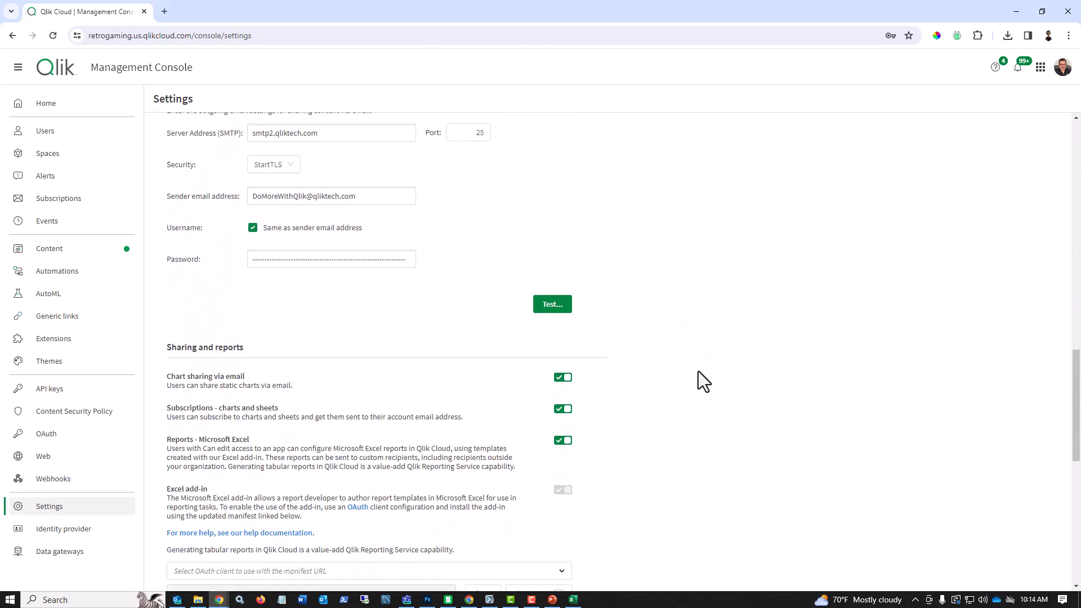
scroll(down, 3)
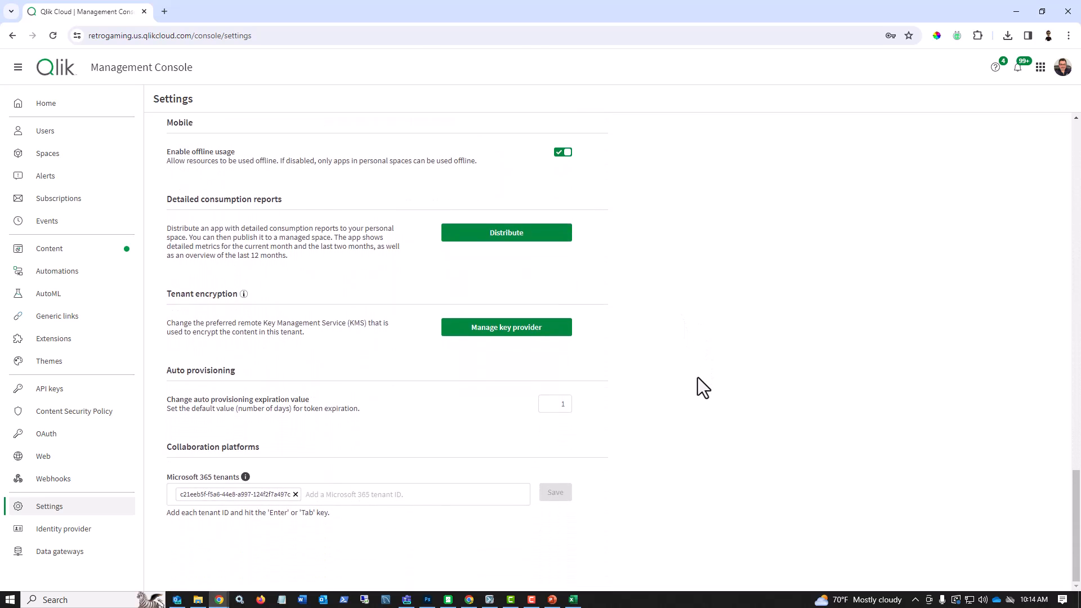
scroll(up, 3)
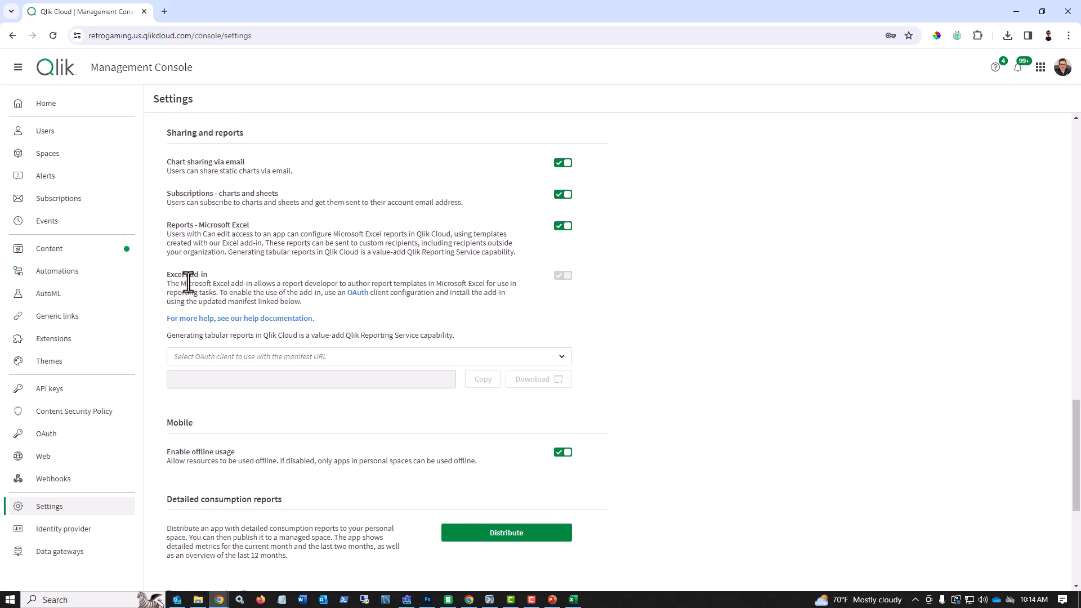
click(367, 357)
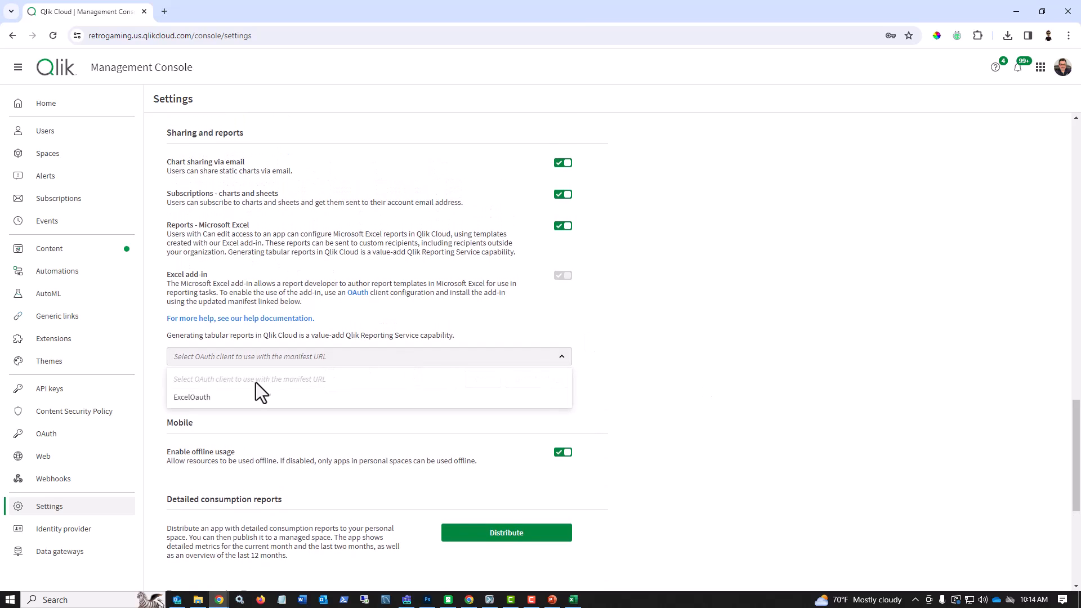
click(193, 396)
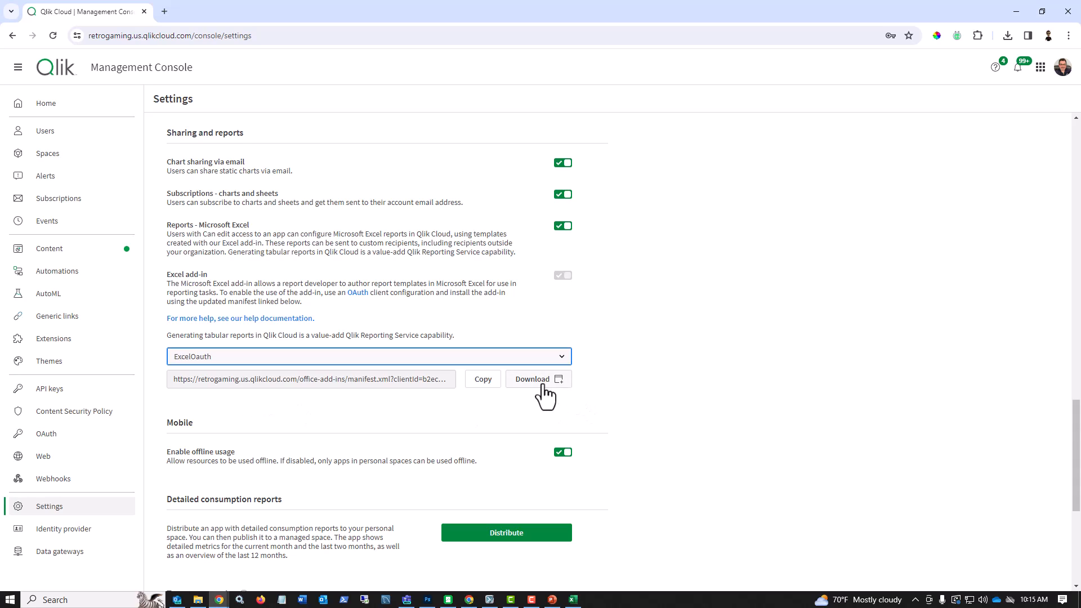
- Download the manifest and save it as manifest.xml in a new ExcelAddin folder on WORK (E:)
click(537, 378)
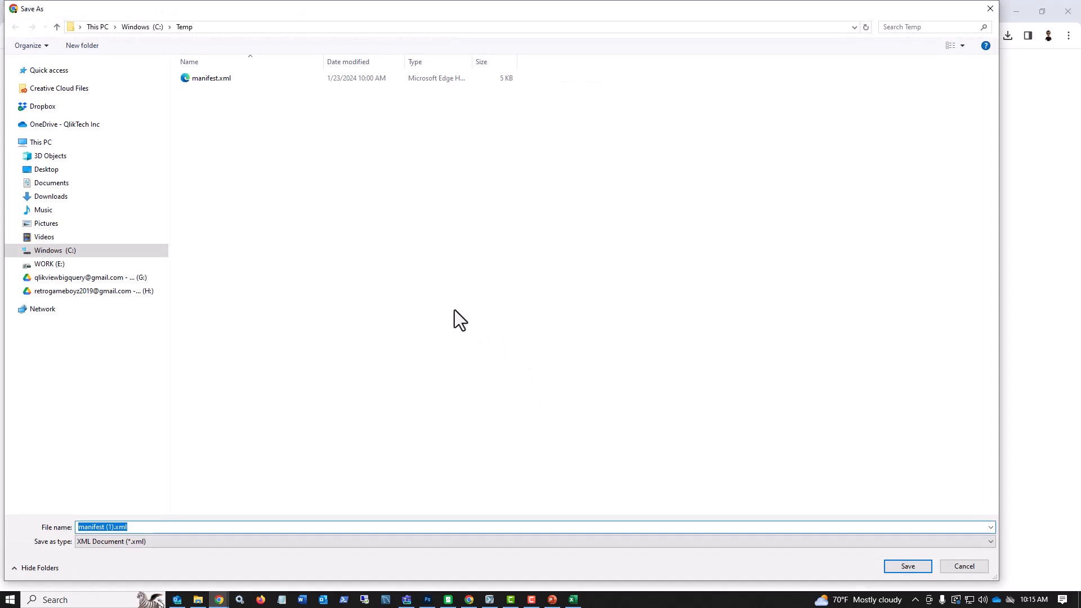
mouse_move(211, 118)
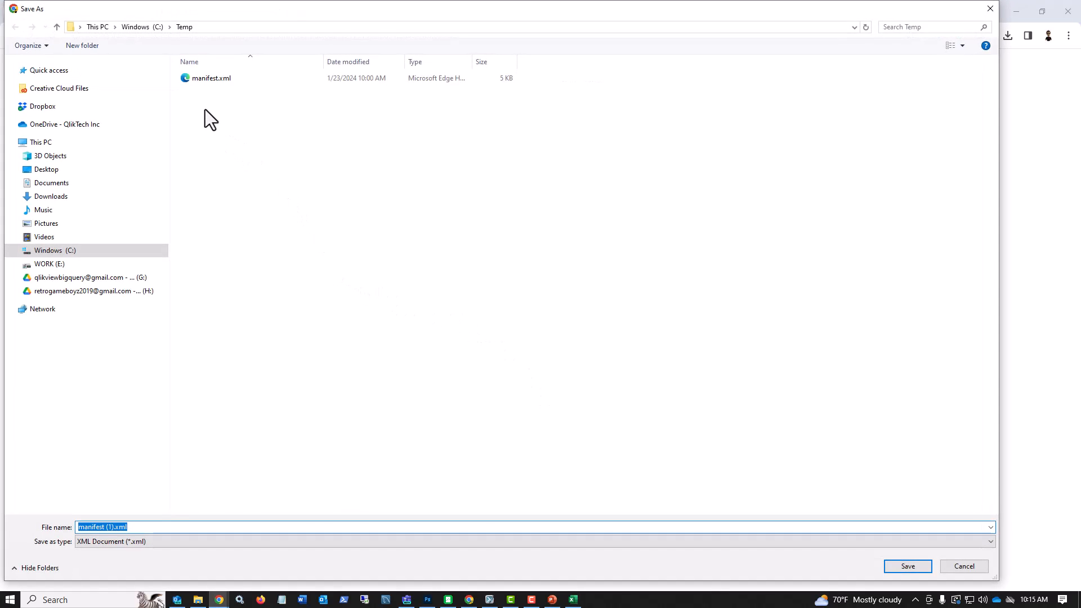
click(48, 263)
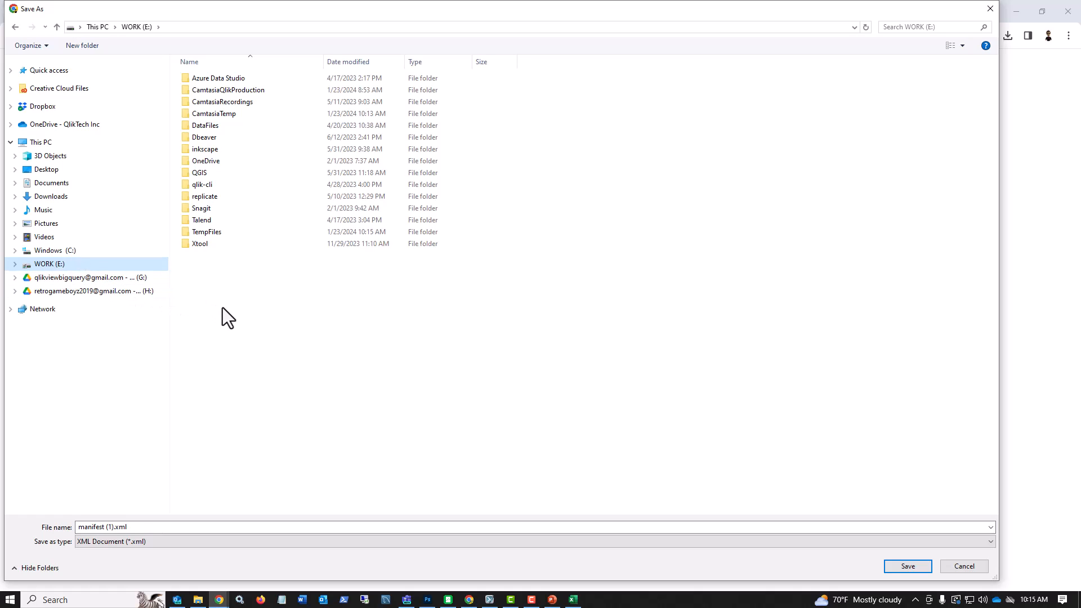
mouse_move(83, 45)
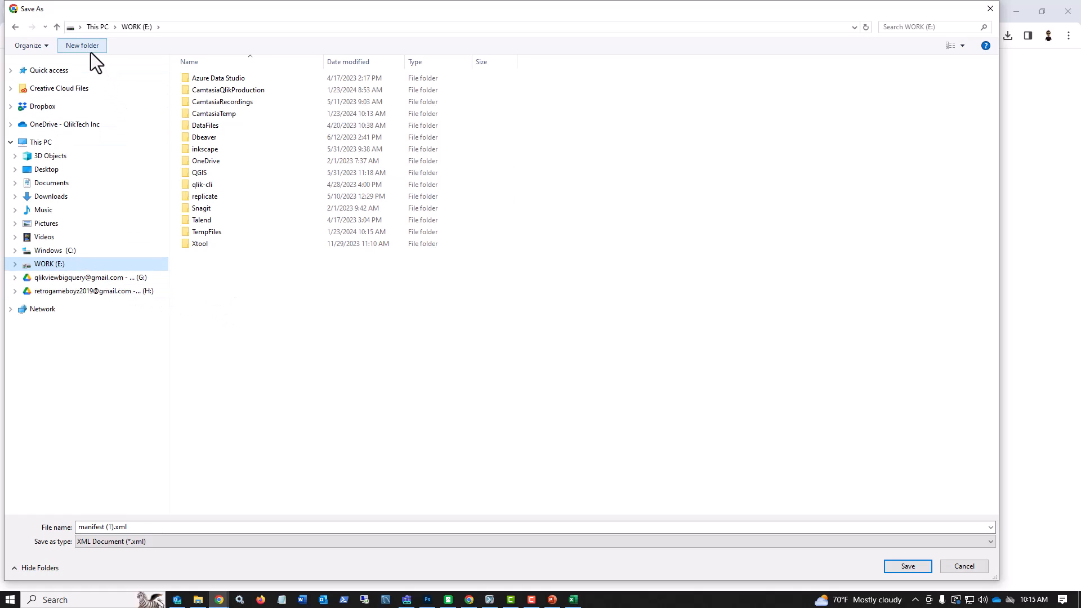
click(81, 45)
text(ExcelAddin)
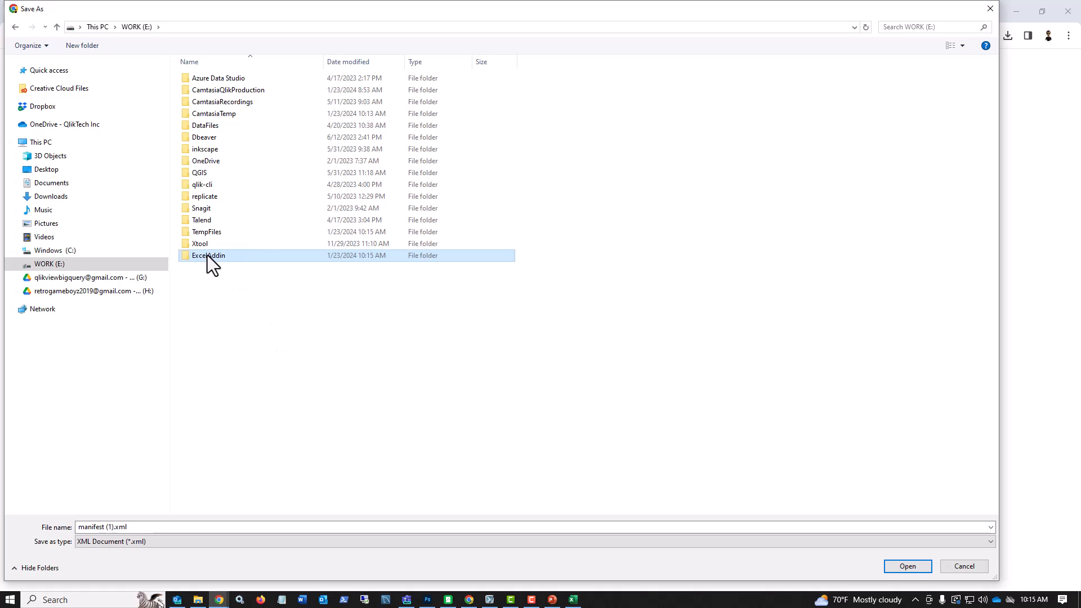
double_click(208, 256)
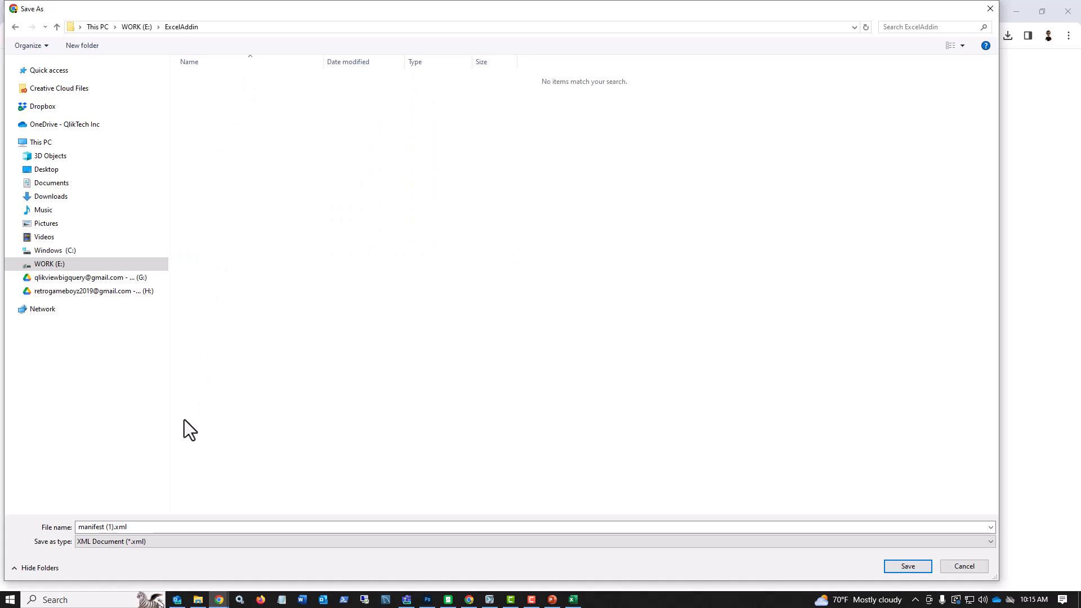
click(102, 527)
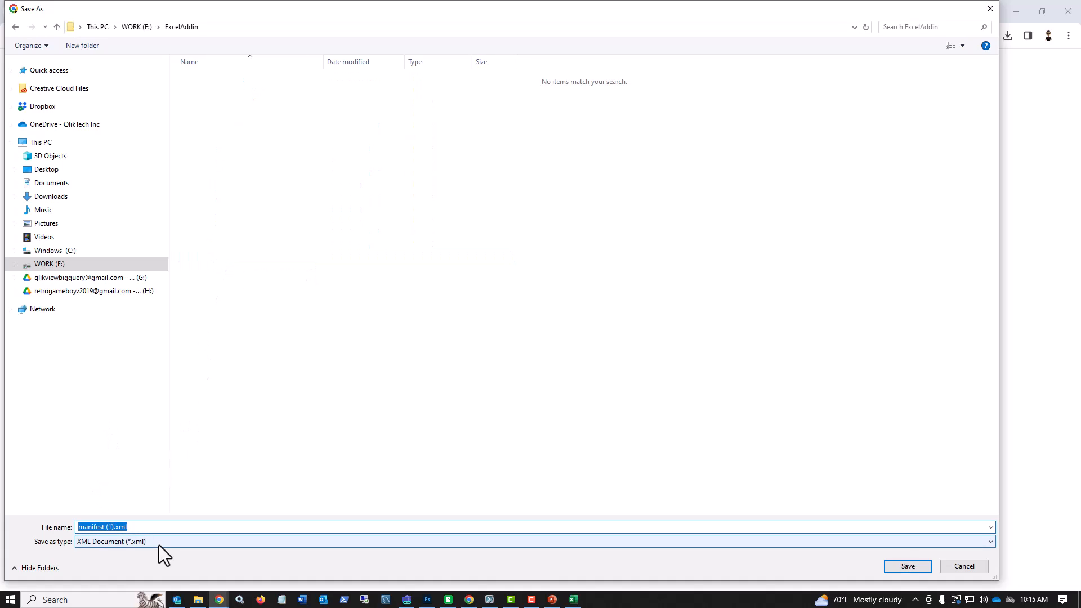
click(93, 527)
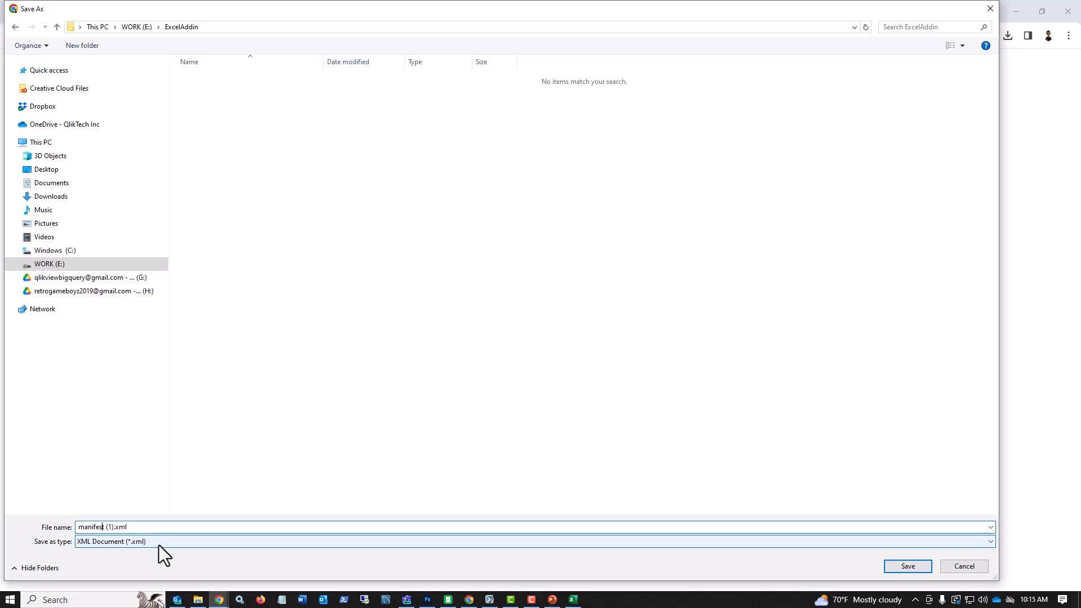
click(907, 566)
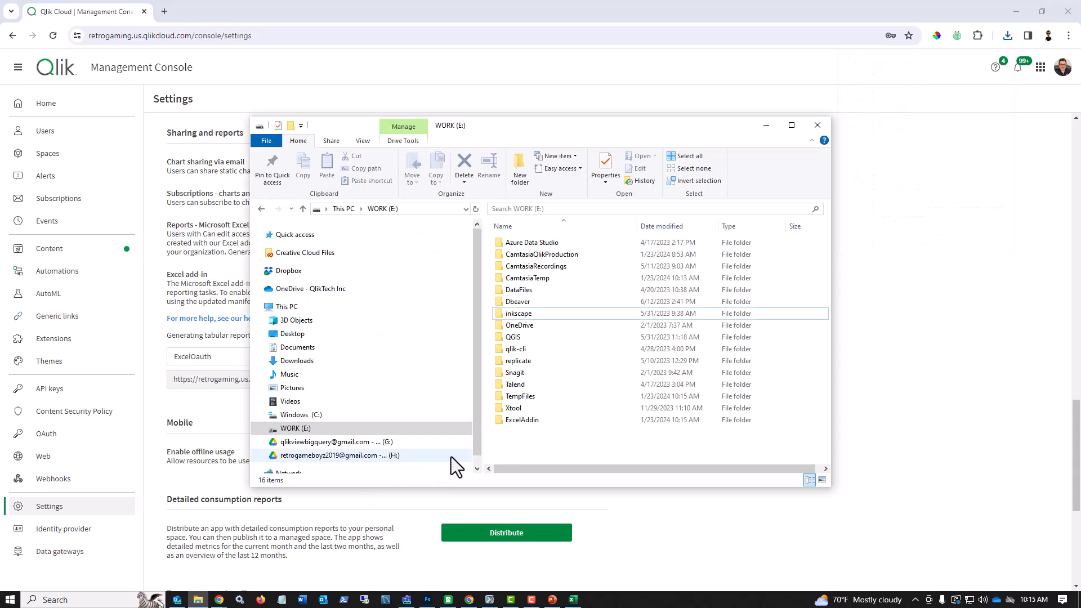
- Share the ExcelAddin folder on the network through its Properties Sharing settings
right_click(522, 420)
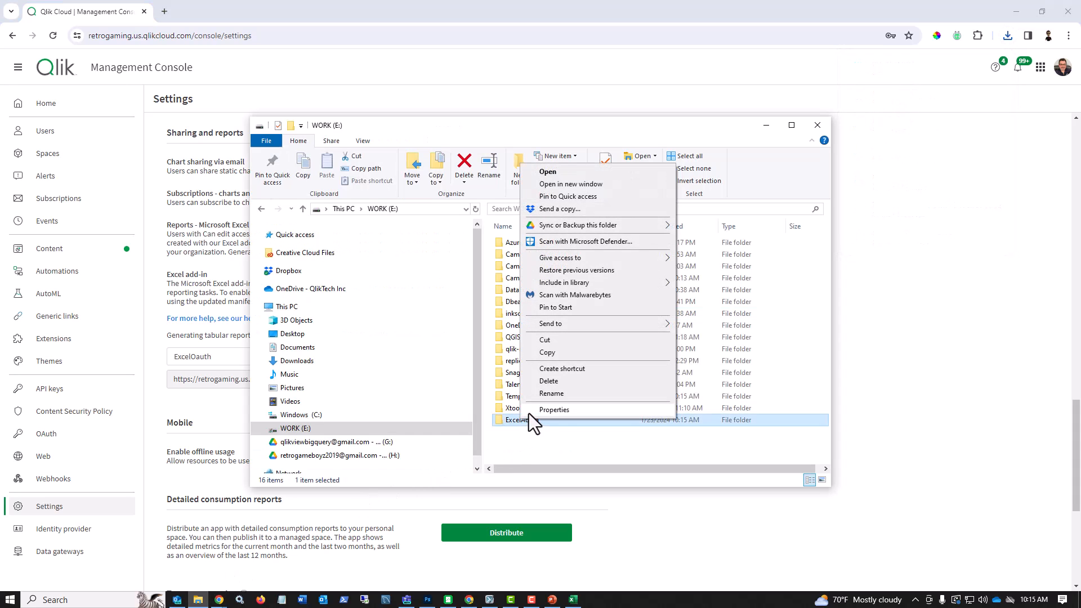
click(554, 410)
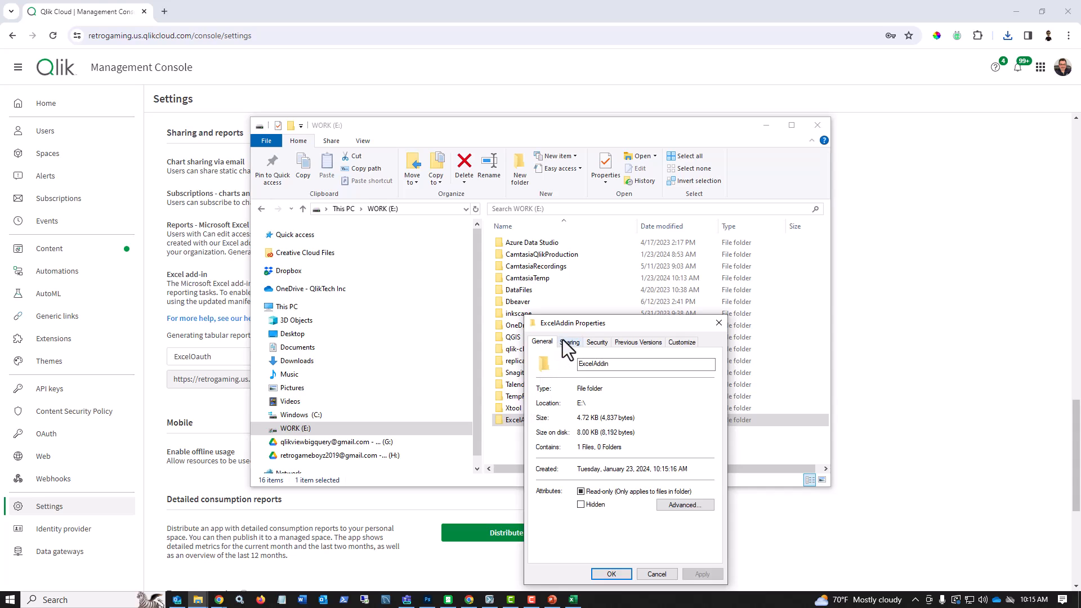
click(569, 341)
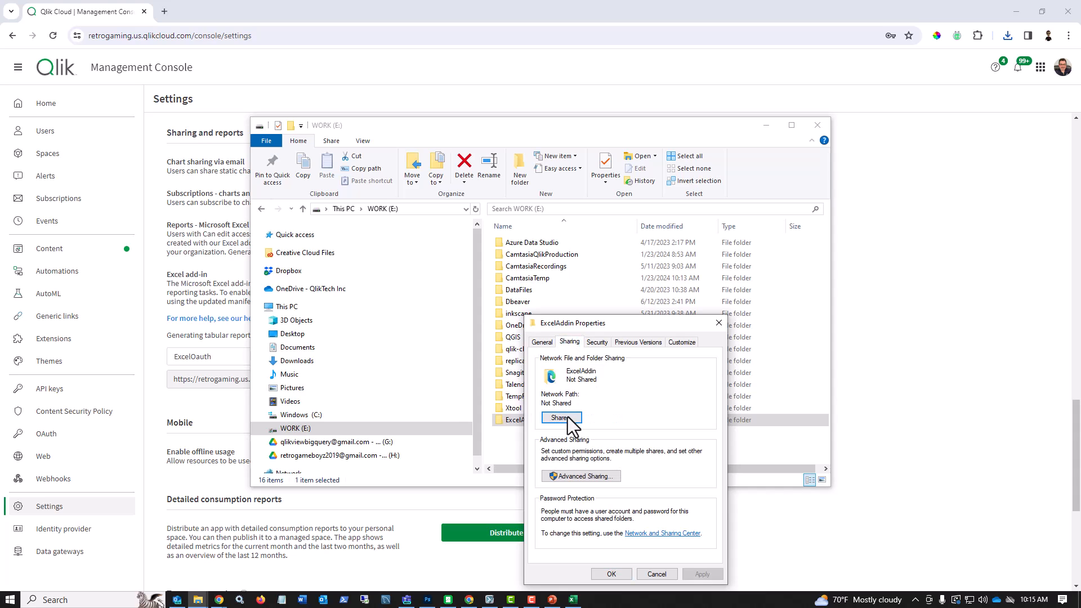
click(561, 418)
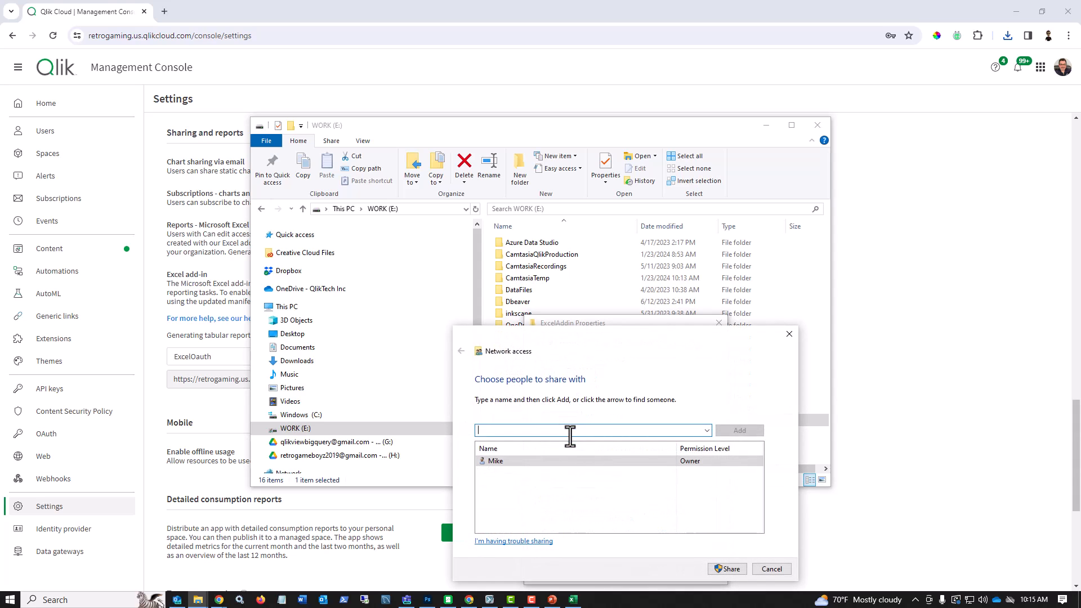
mouse_move(610, 462)
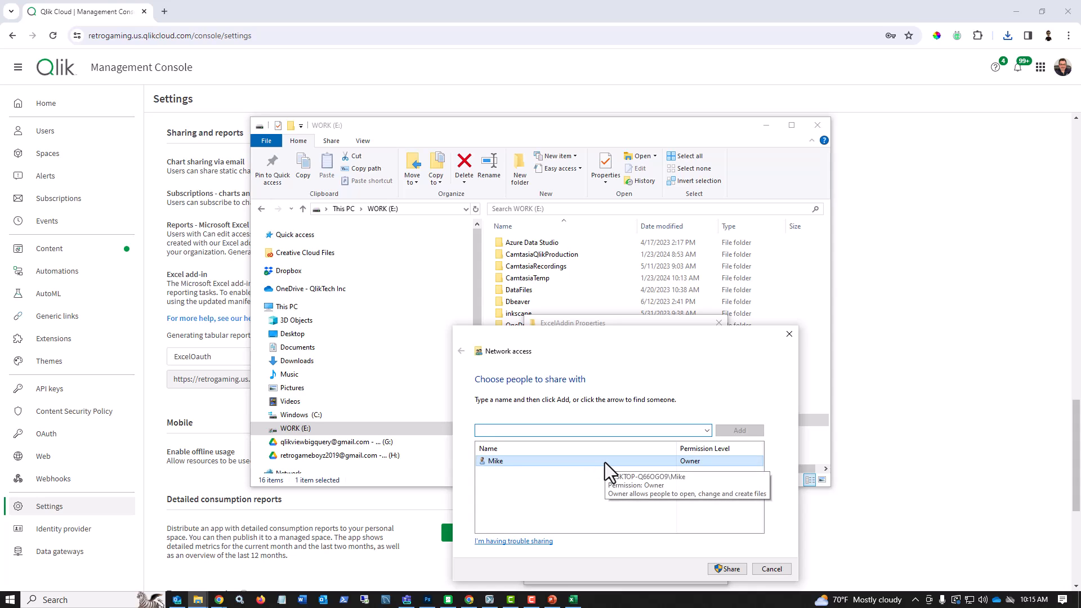
mouse_move(587, 499)
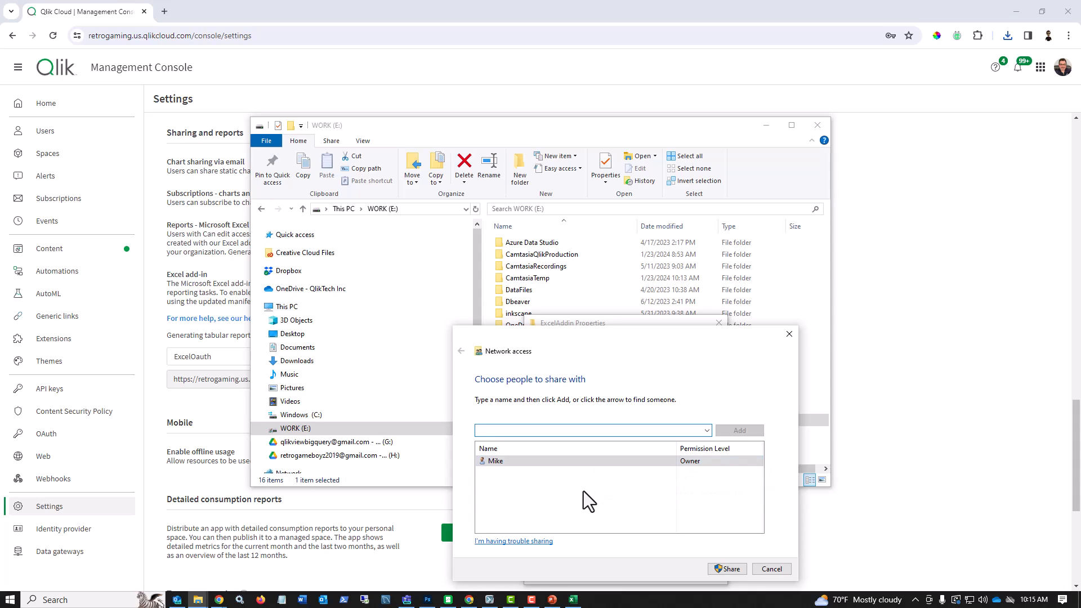
click(726, 569)
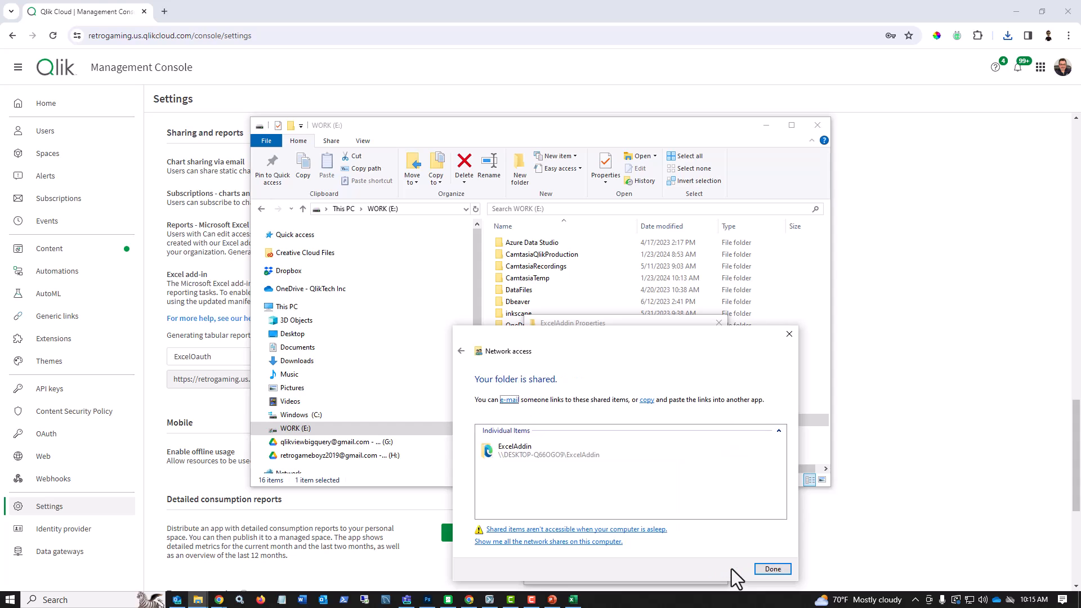
click(771, 568)
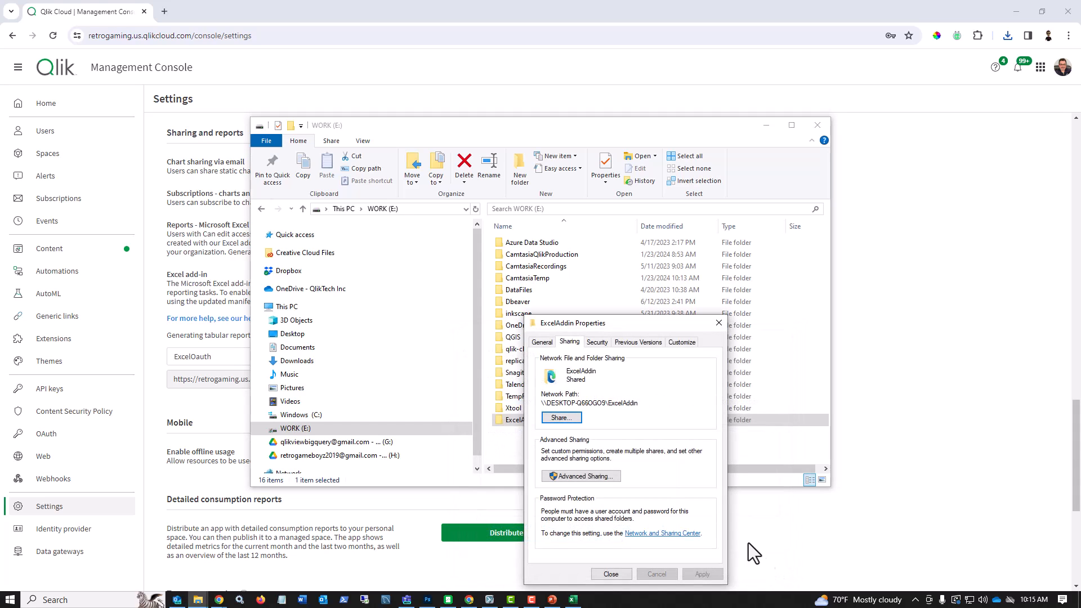
- Copy the folder's network path, close Properties and Explorer, and return to Excel
double_click(589, 403)
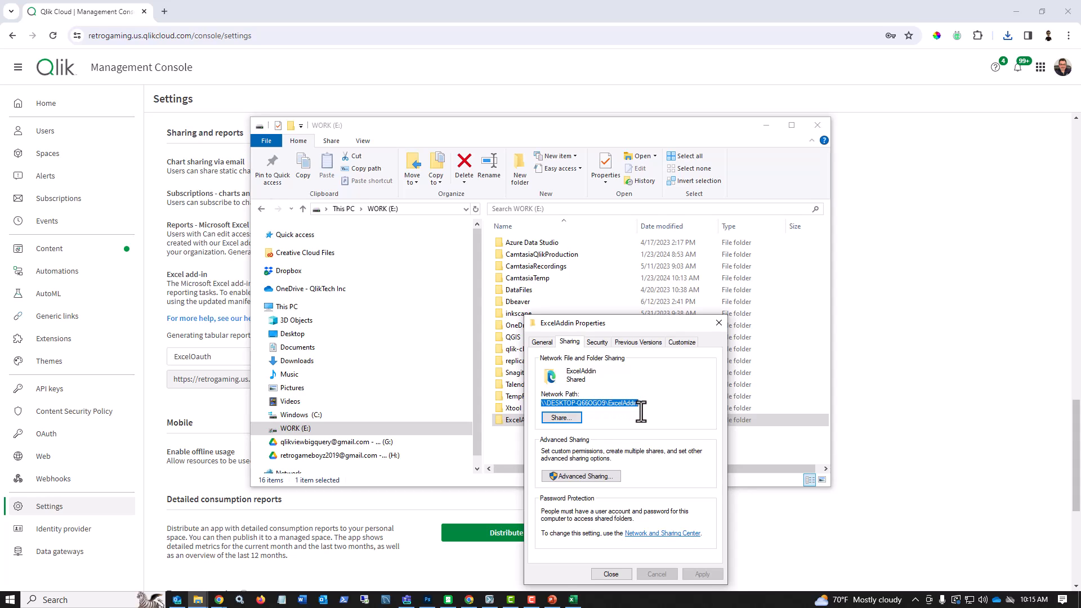
key(ctrl+c)
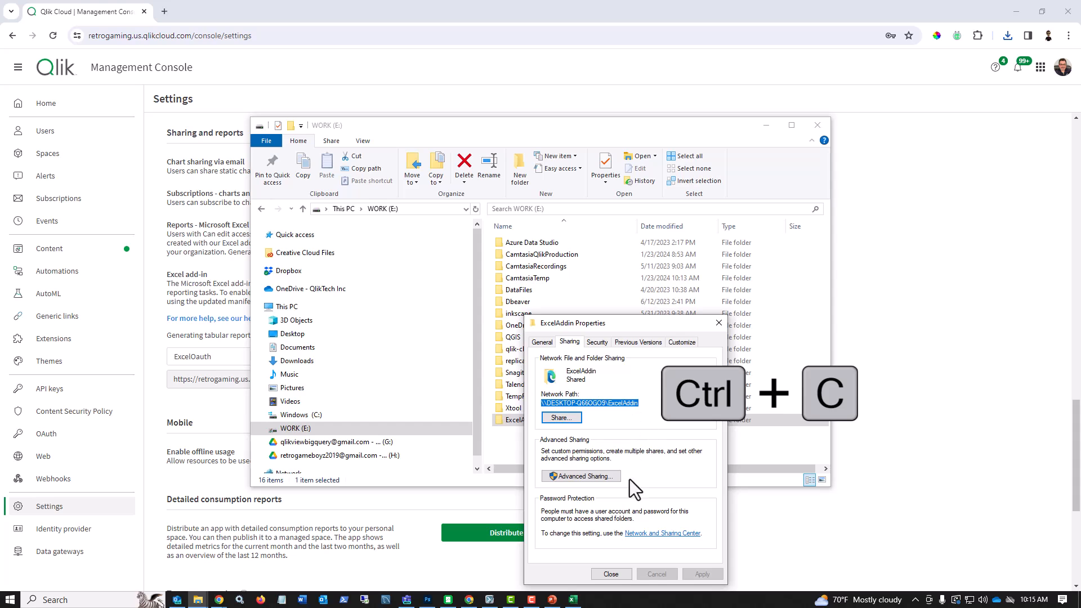
click(609, 573)
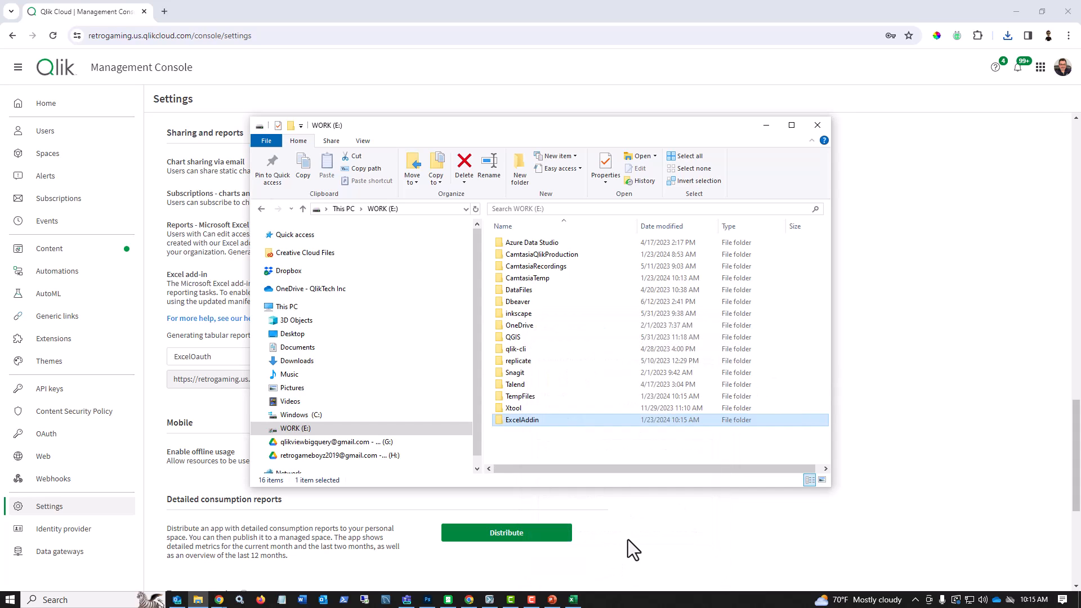
click(817, 125)
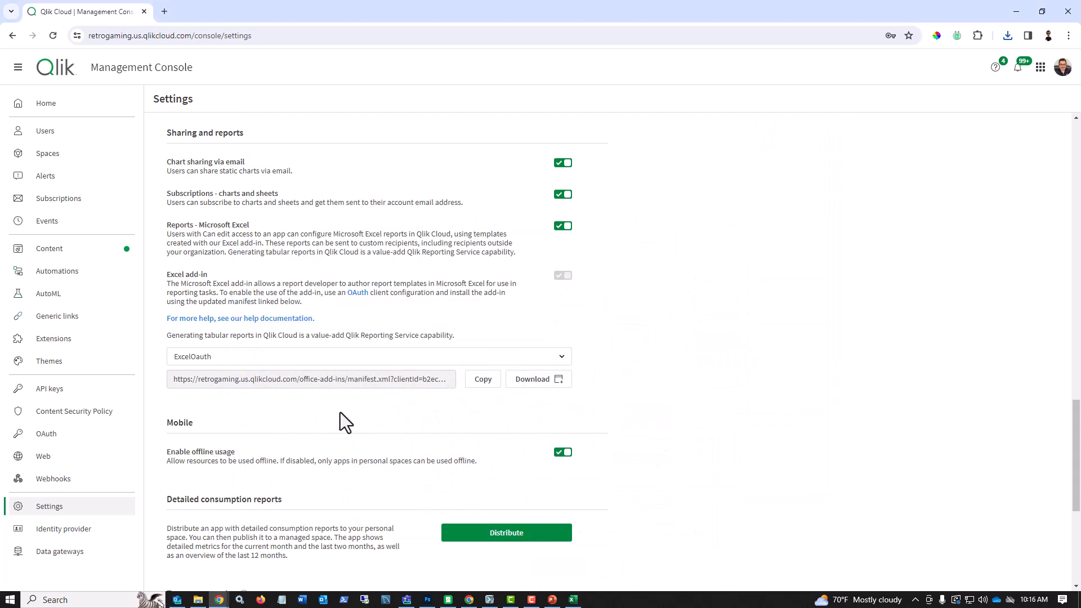
click(54, 599)
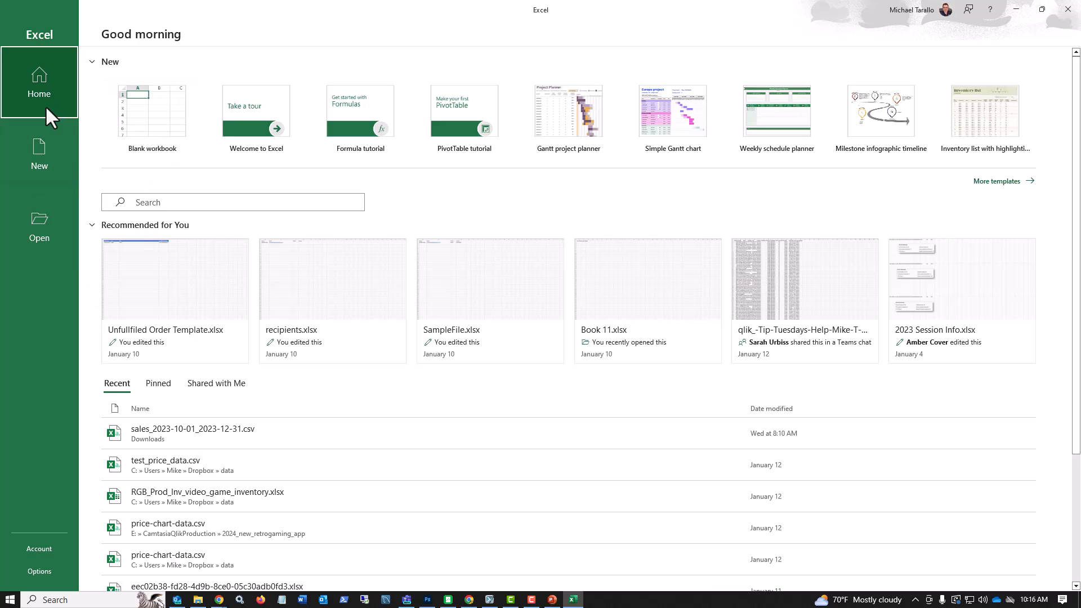
- From a blank workbook, reach Excel Options > Trust Center > Trust Center Settings
click(152, 112)
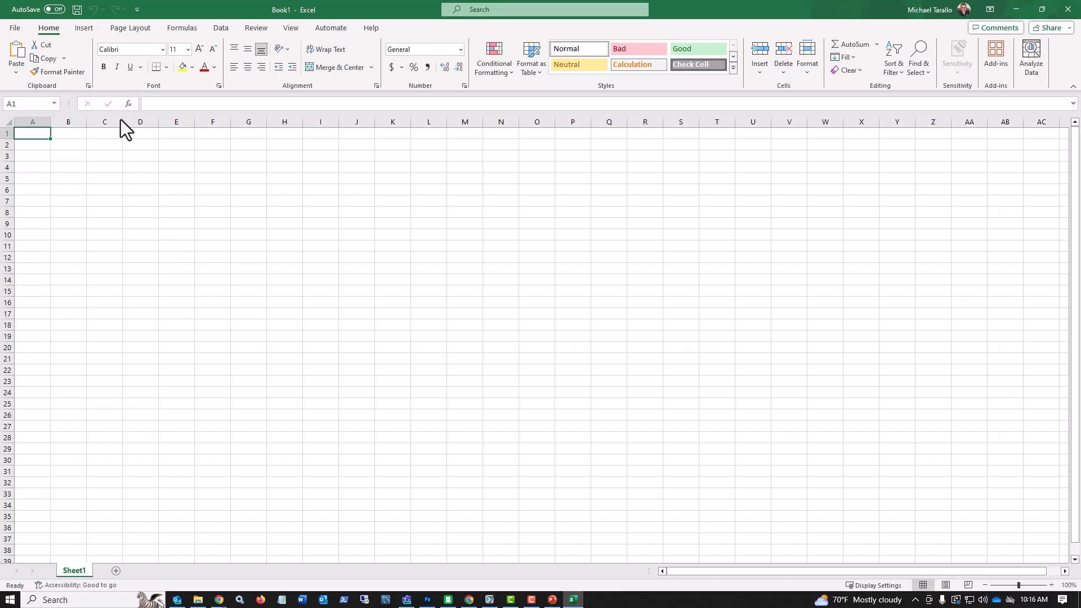
mouse_move(14, 27)
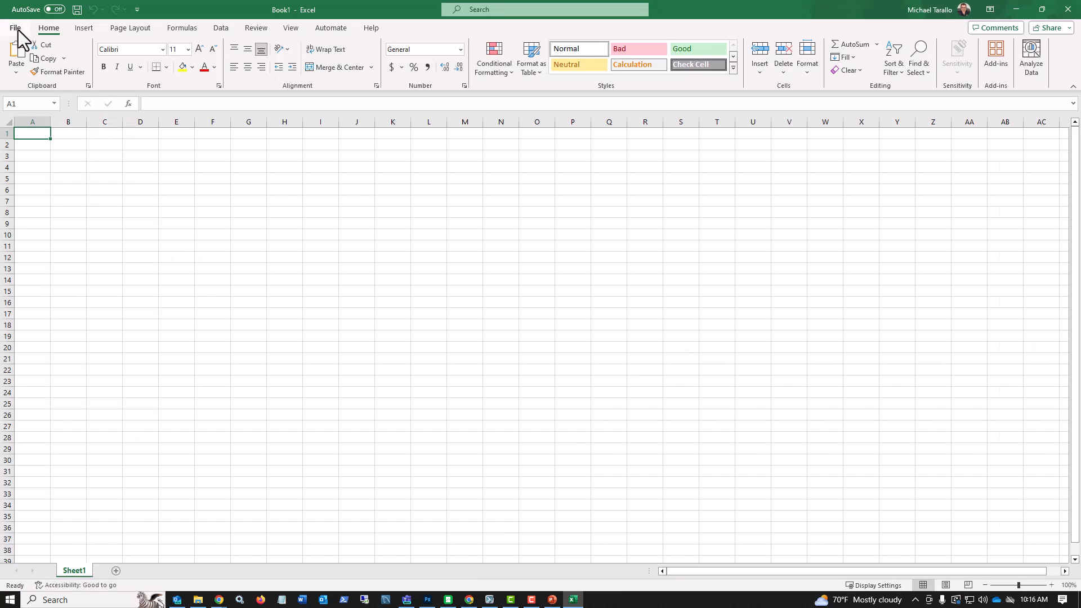
click(15, 27)
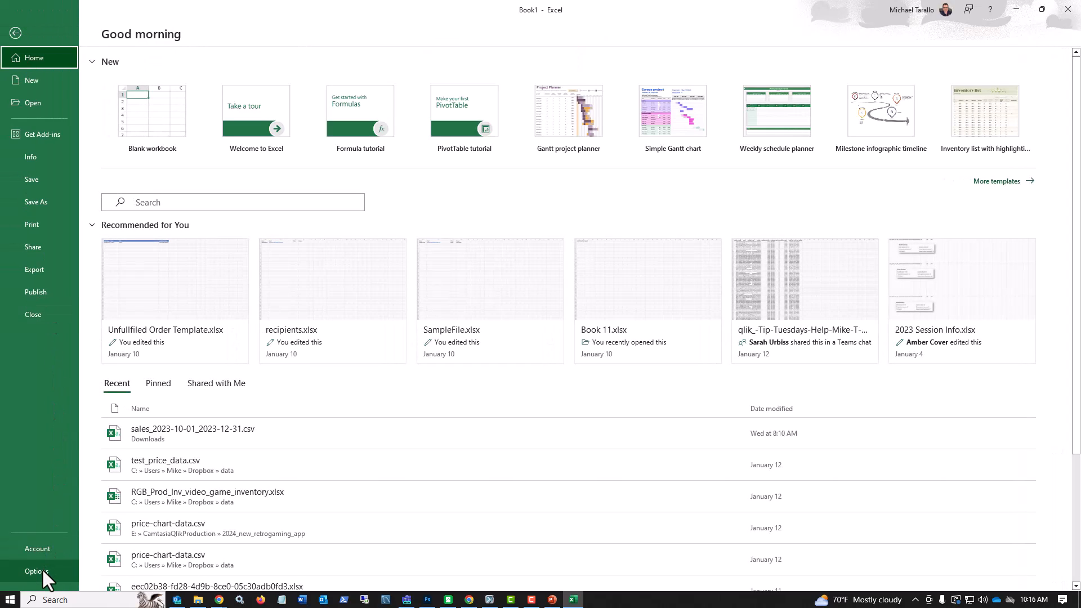
click(32, 571)
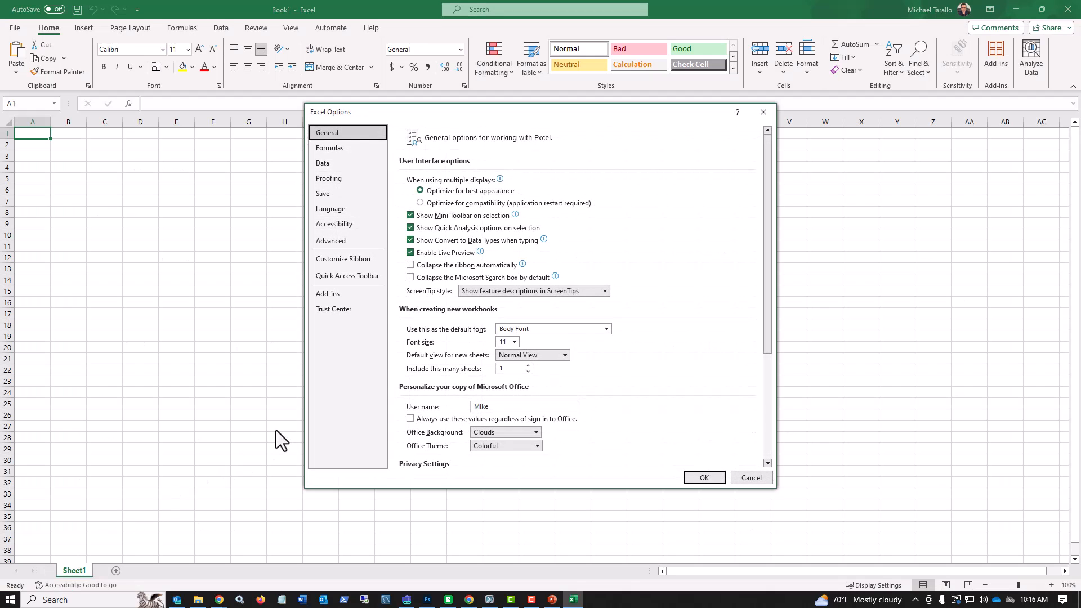
click(333, 309)
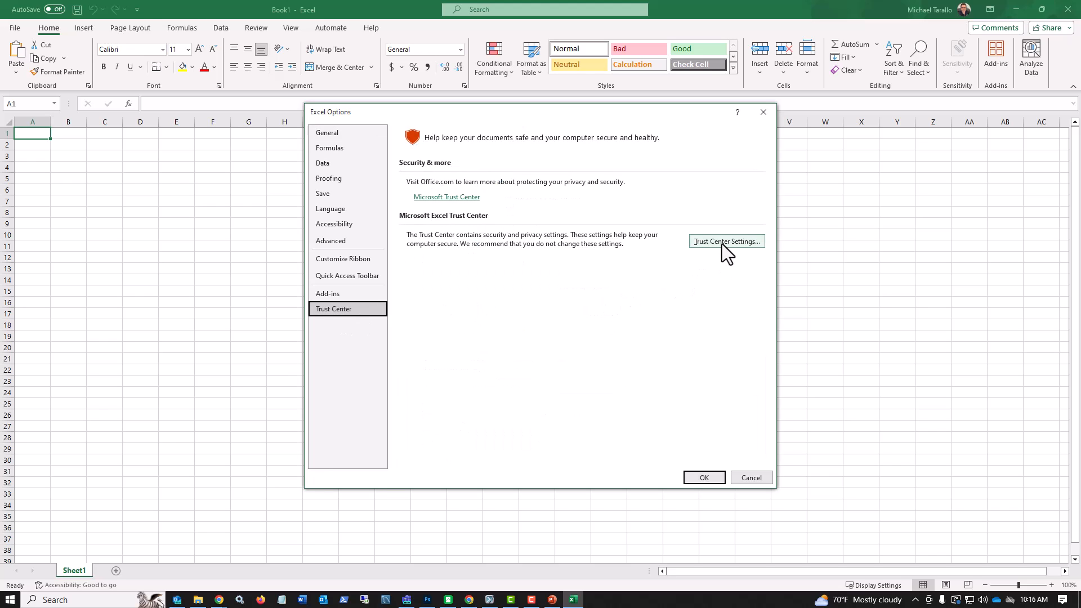
click(725, 241)
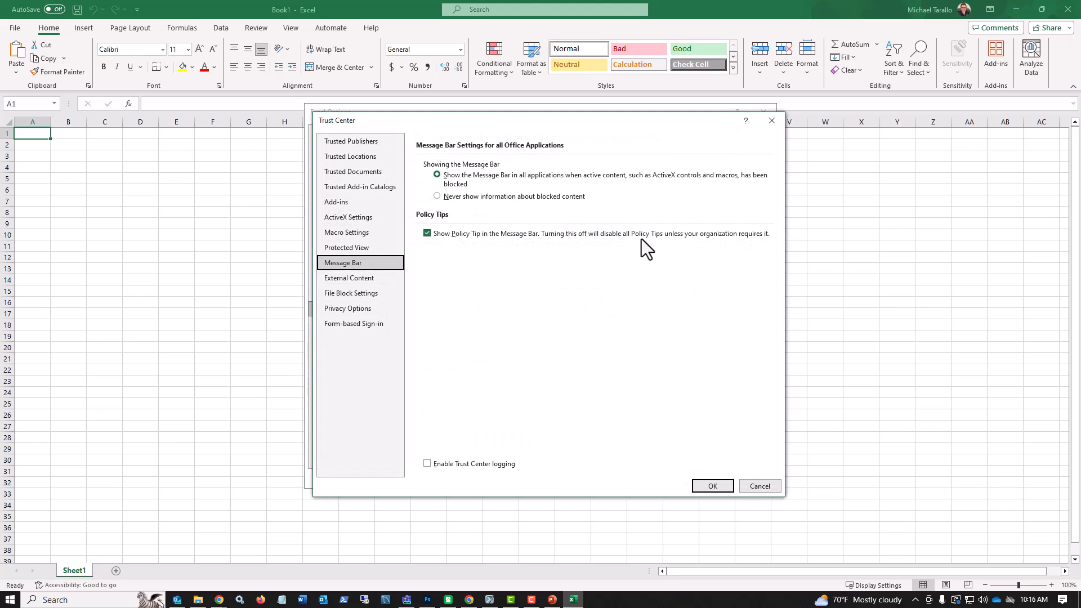
- Add the pasted ExcelAddin share path as a trusted add-in catalog shown in the menu
click(359, 187)
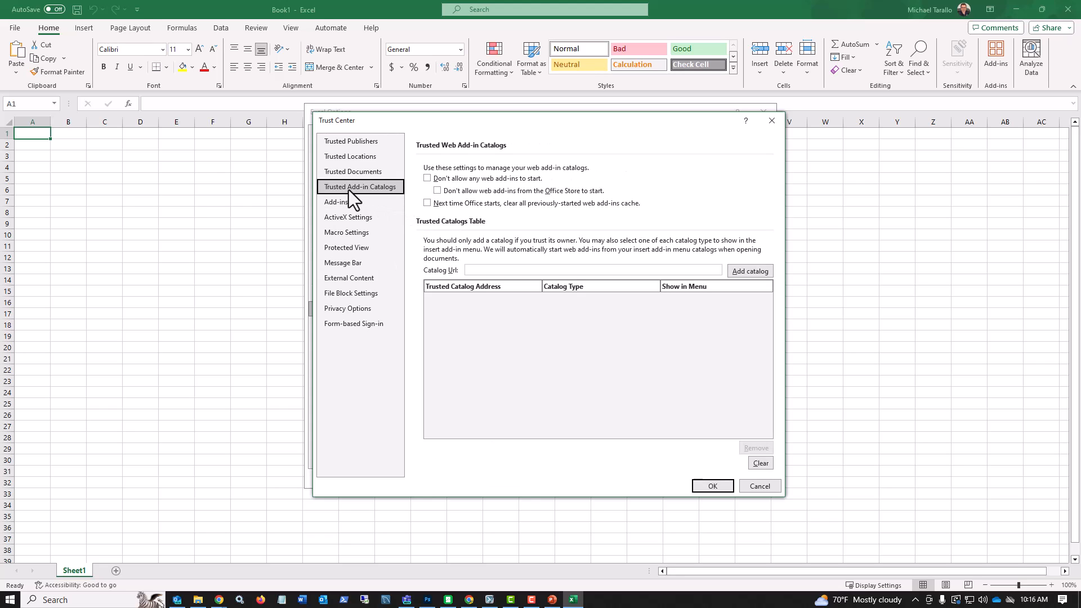
click(589, 270)
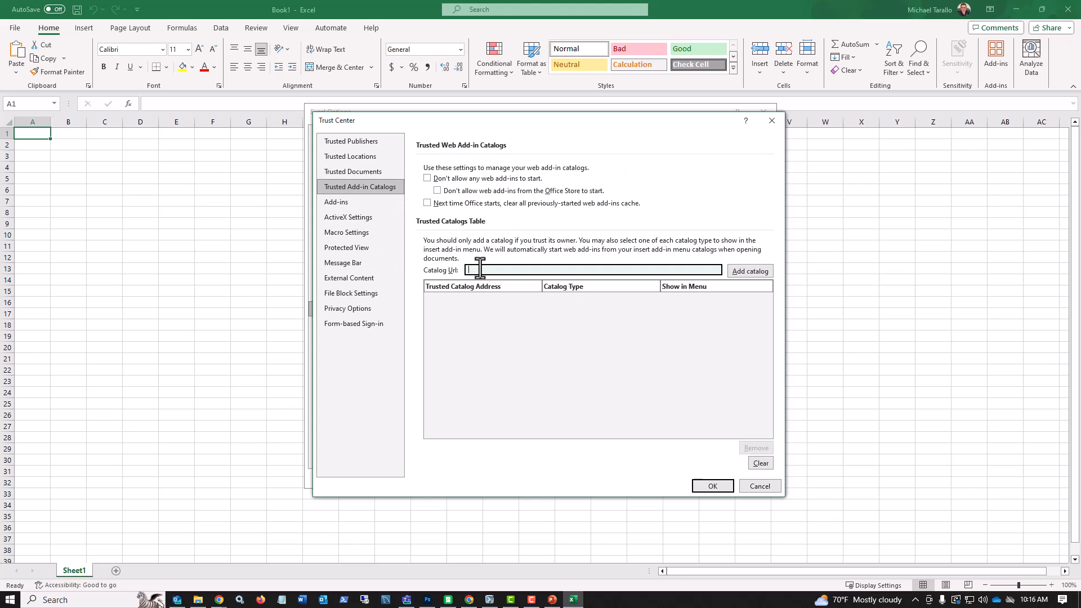
key(ctrl+v)
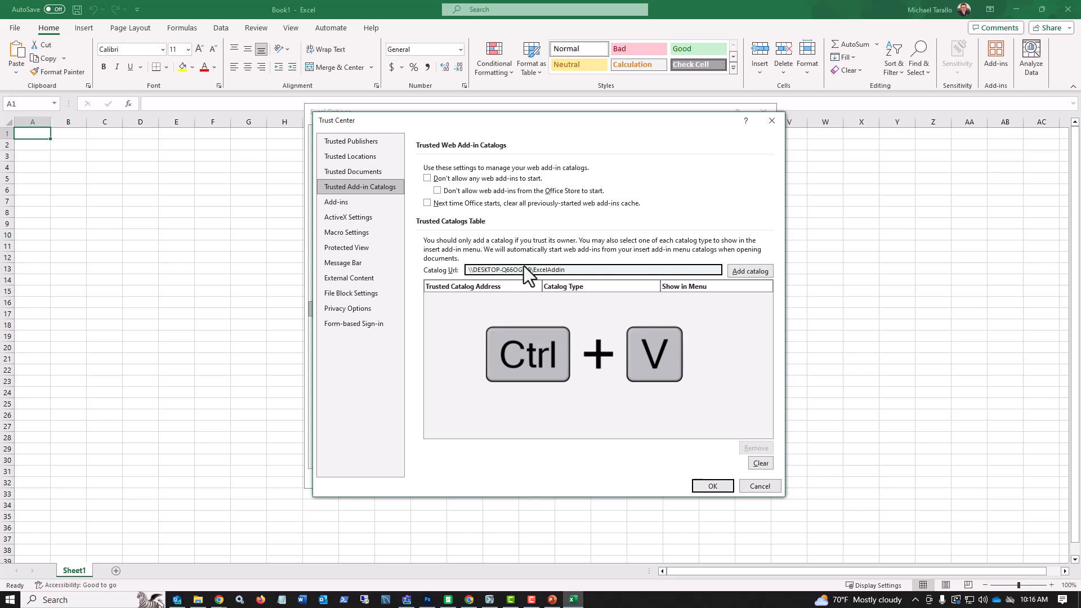
click(750, 271)
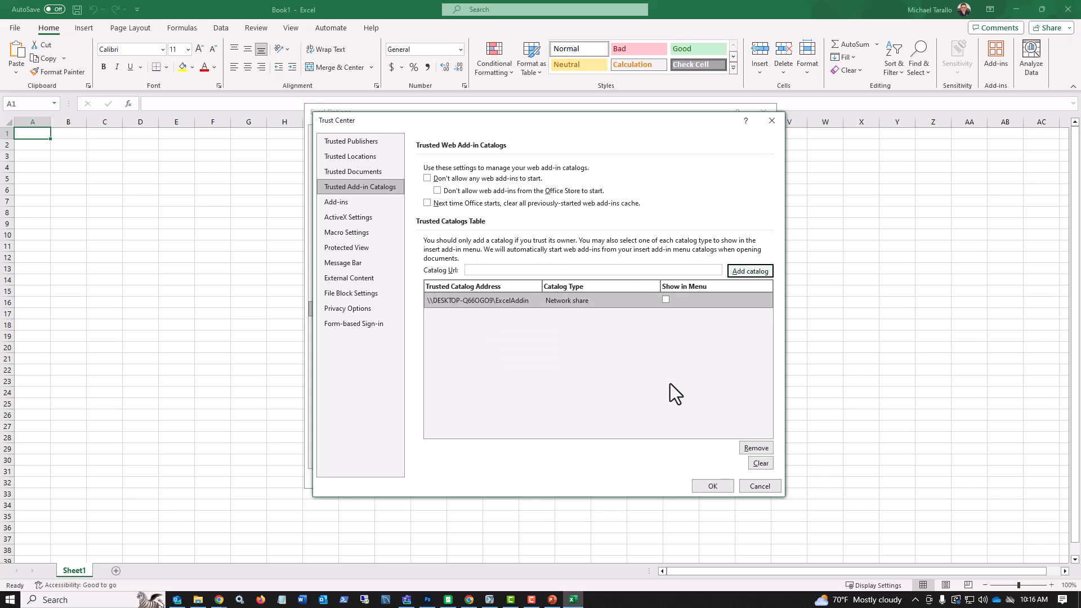
click(665, 300)
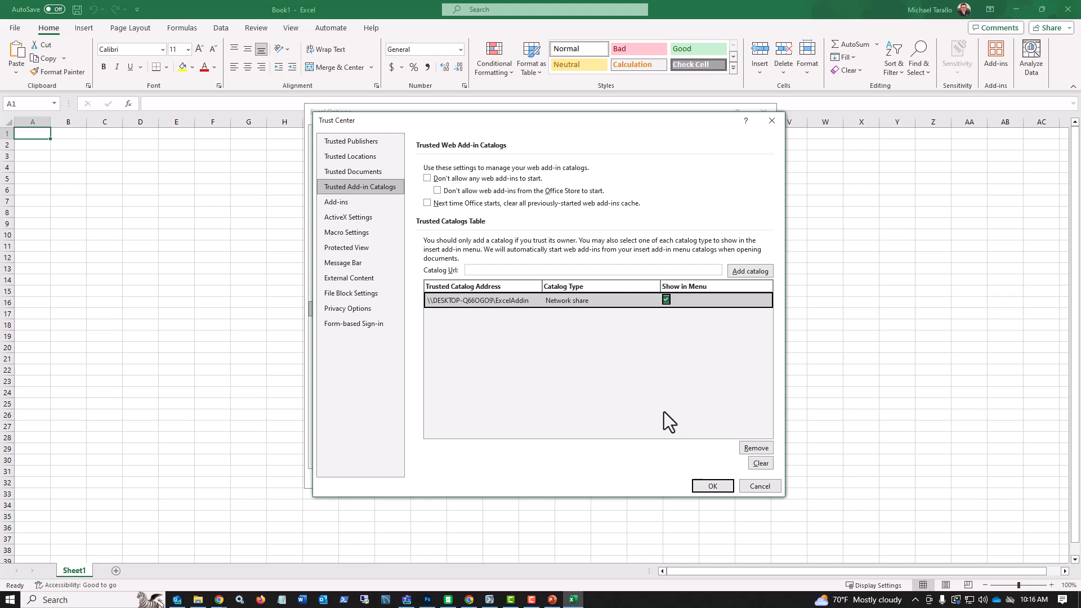
- Save the trusted catalog settings and close the management console browser window
click(711, 487)
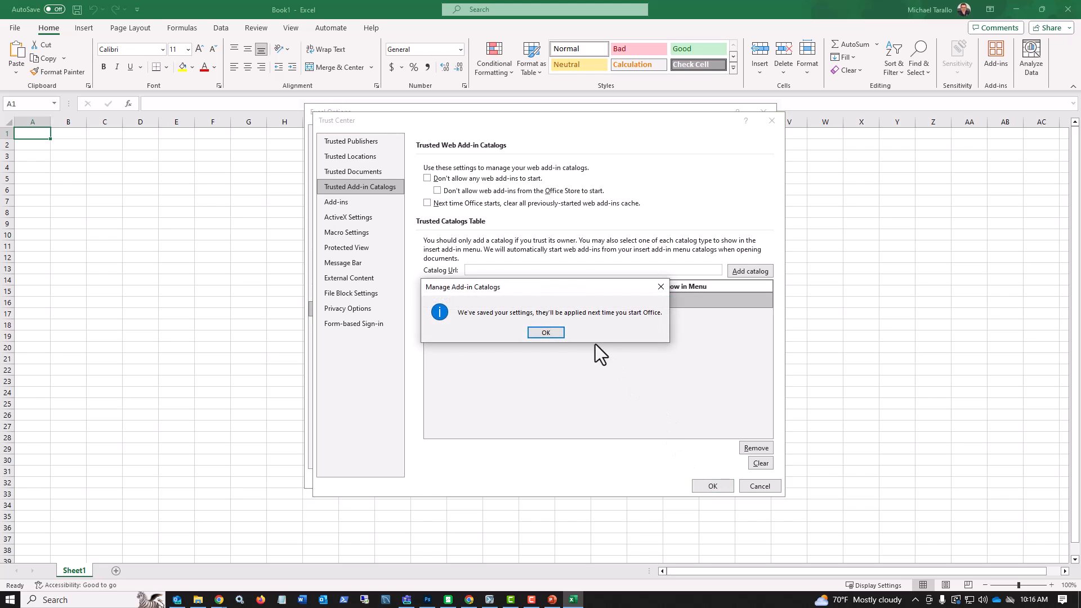
click(544, 332)
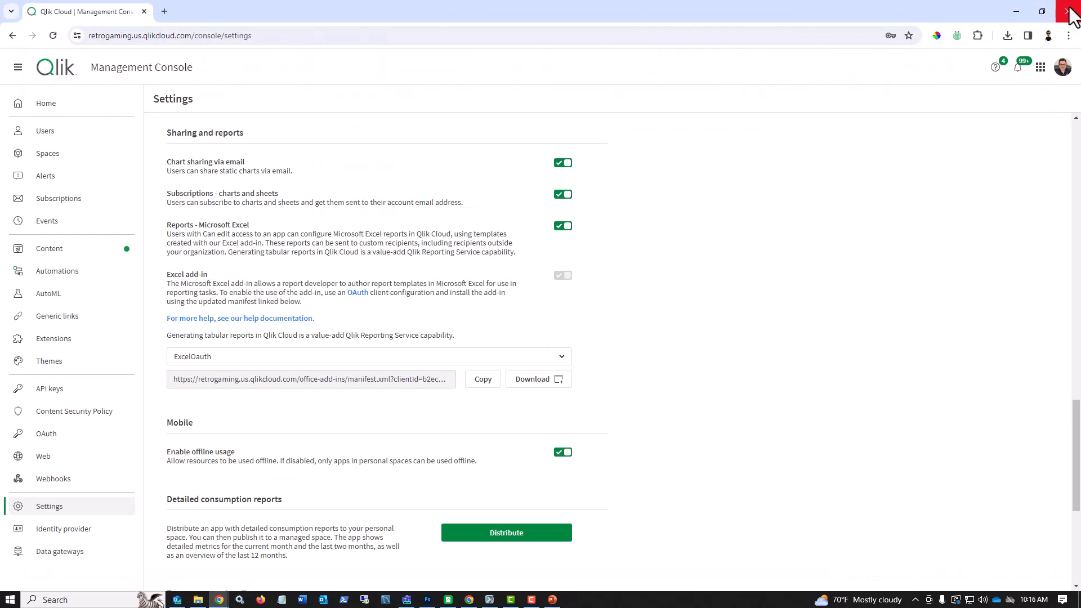
click(52, 598)
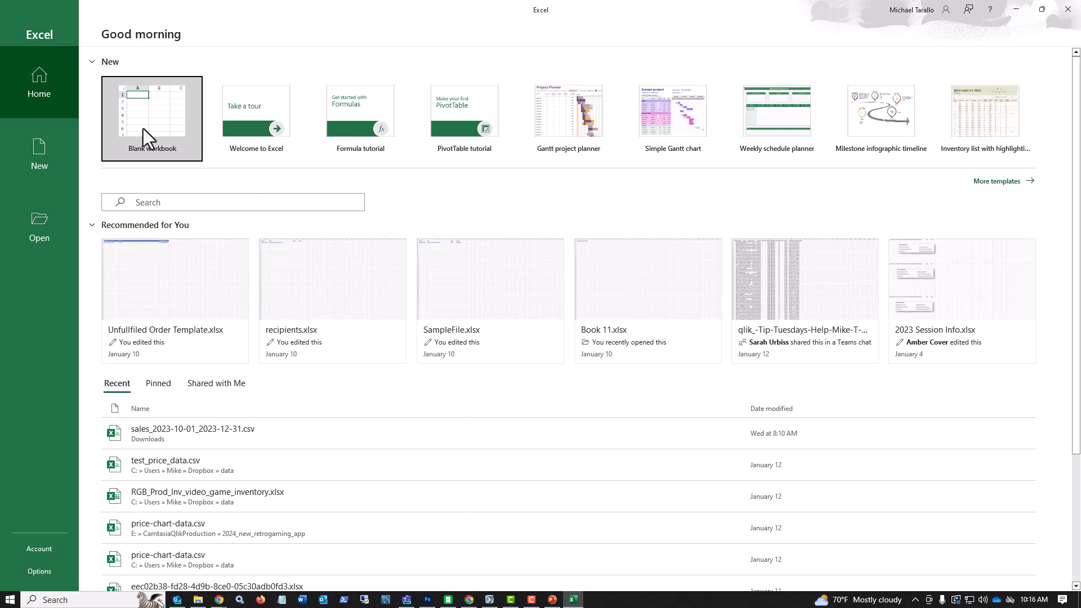
- Start a blank workbook after restarting Excel and return to the Home ribbon
click(152, 118)
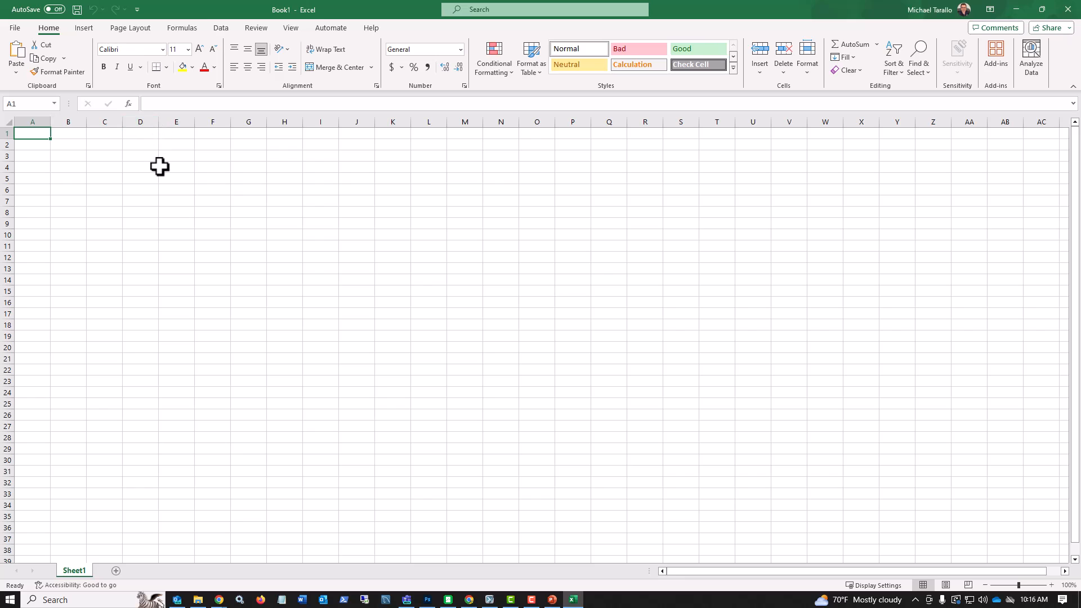
click(84, 27)
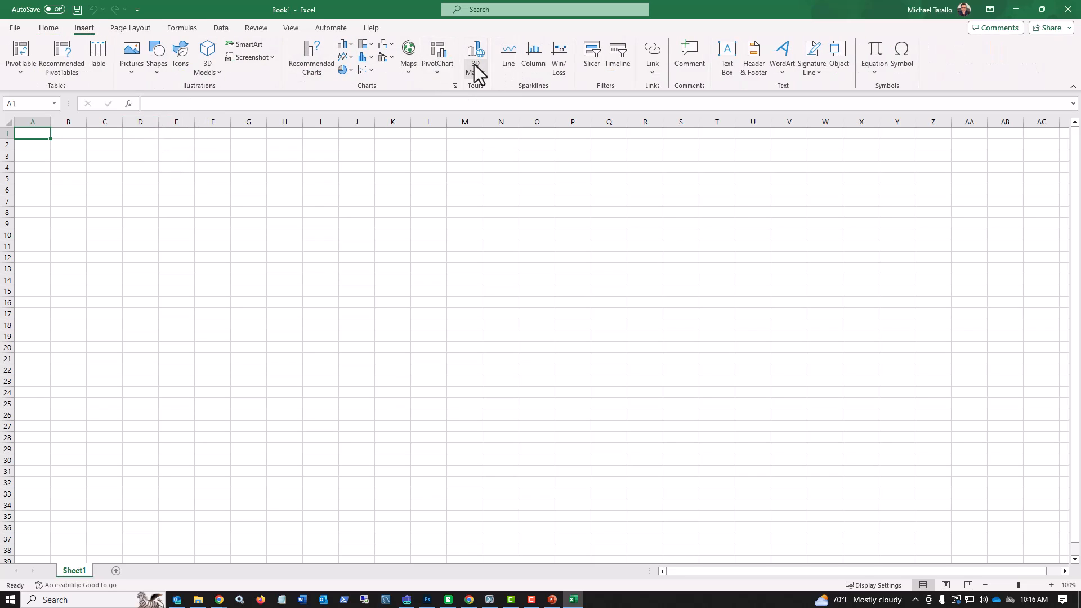
click(49, 27)
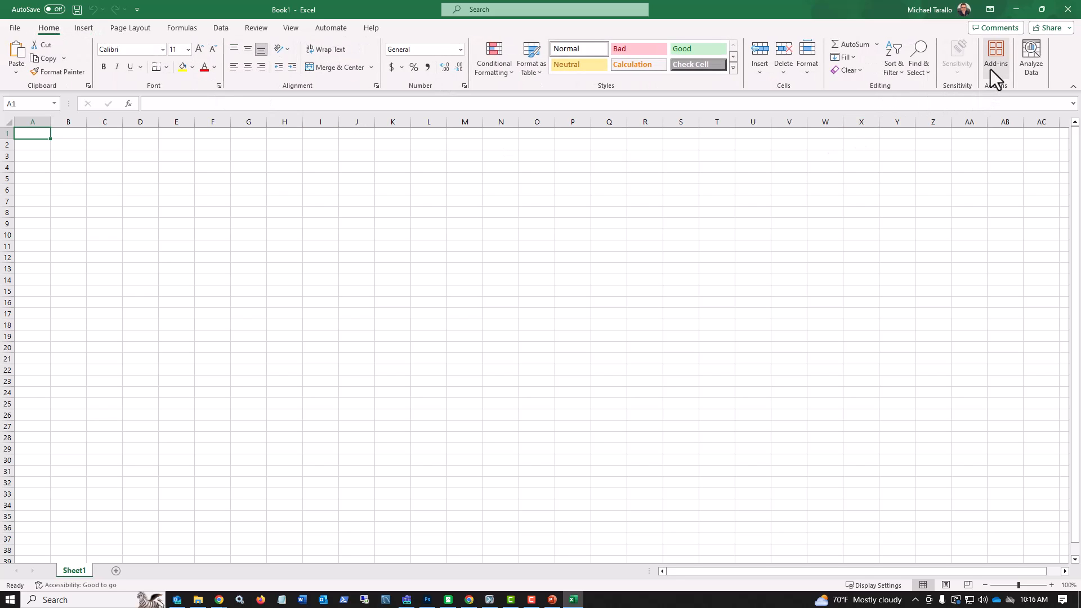
- Add the Qlik add-in from the SHARED FOLDER catalog, making its ribbon command available
click(994, 56)
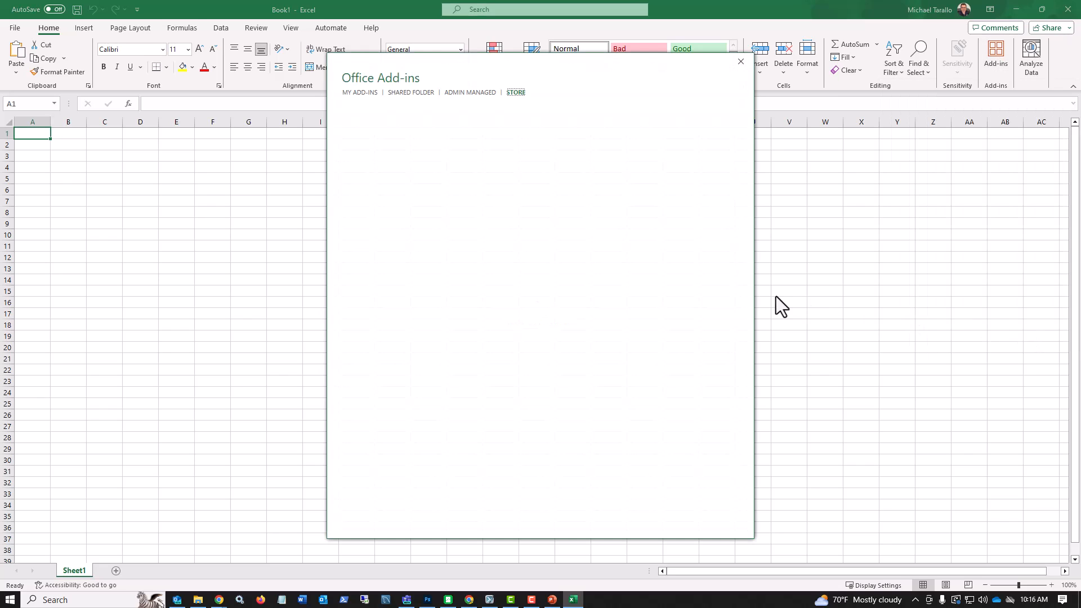
click(515, 91)
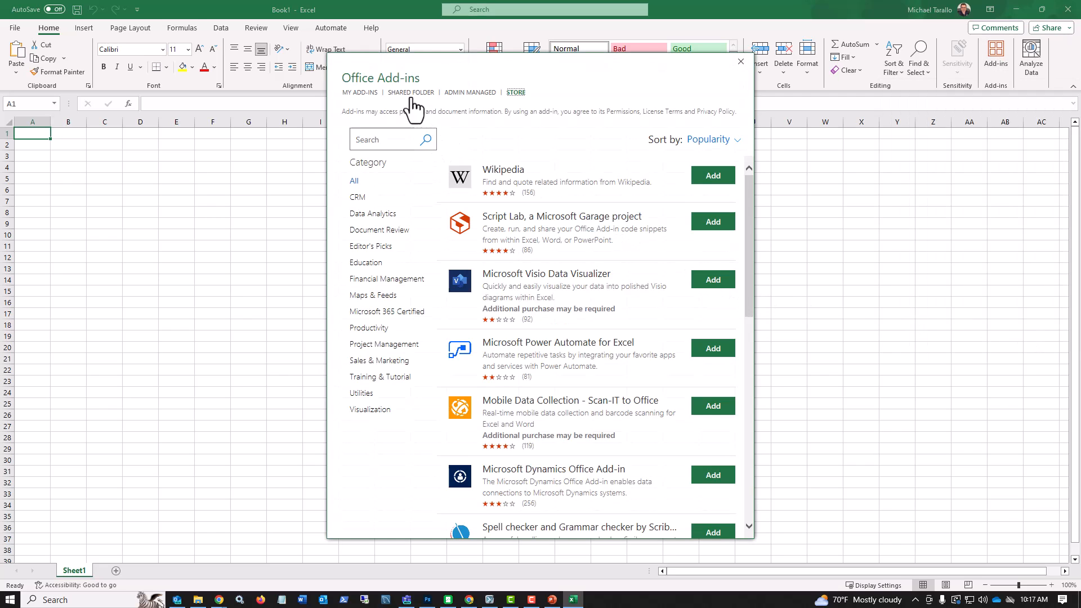
click(410, 91)
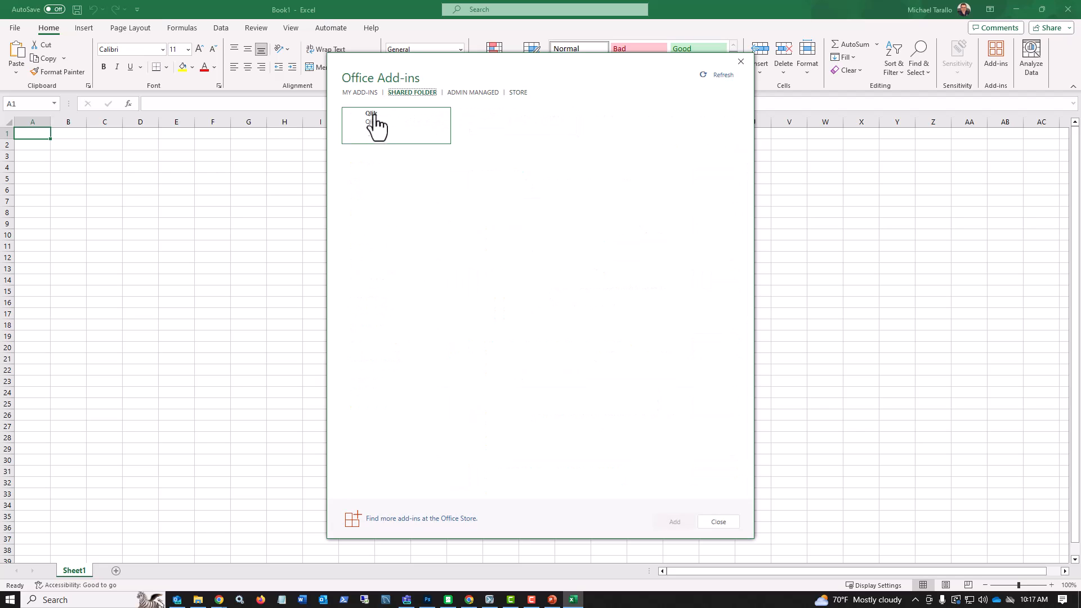
click(396, 125)
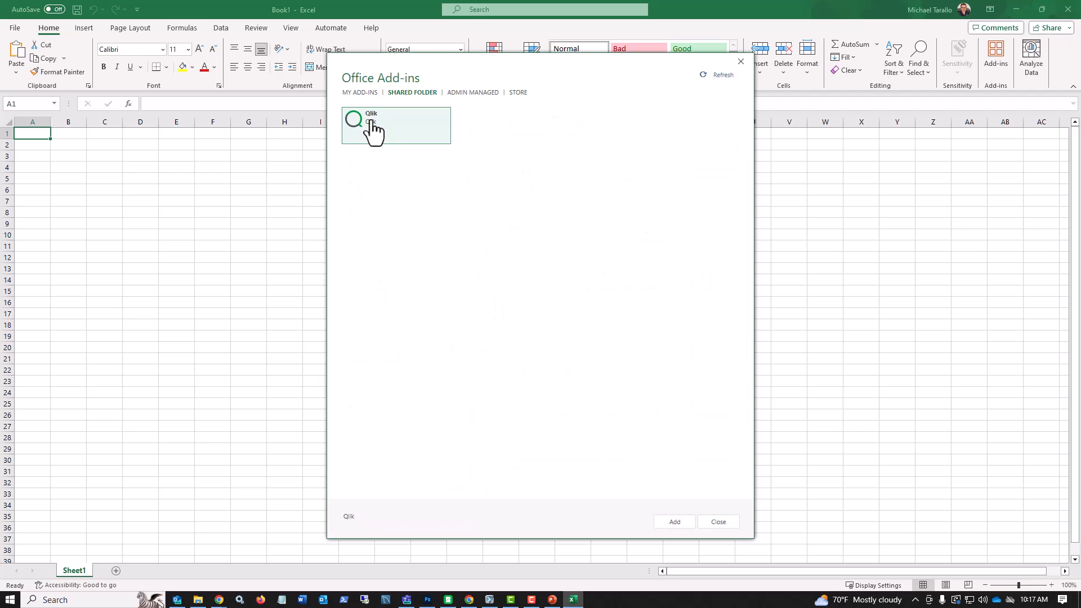
click(674, 521)
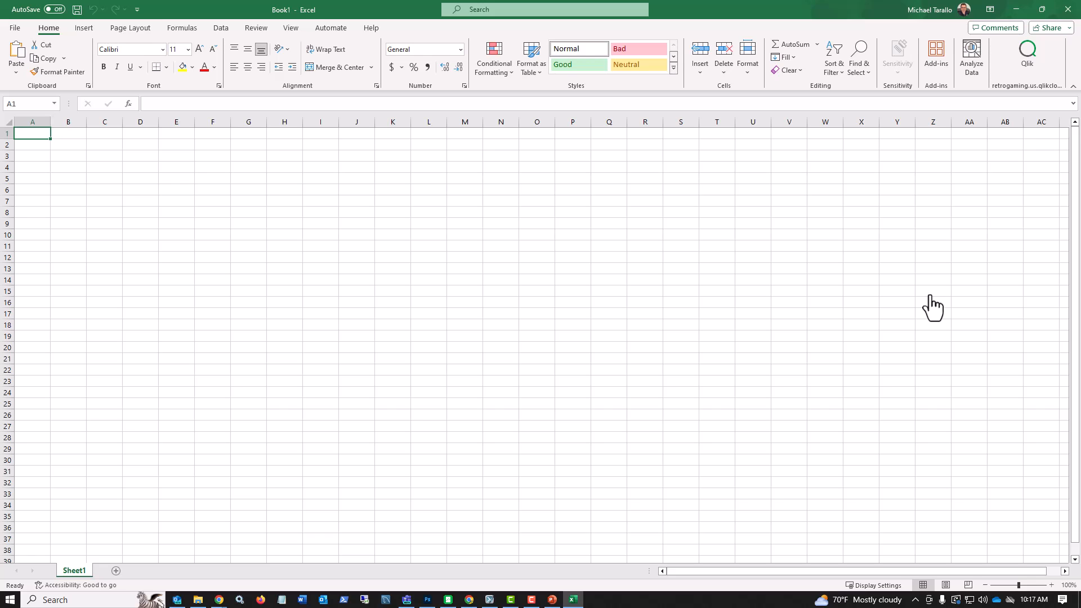
mouse_move(1021, 98)
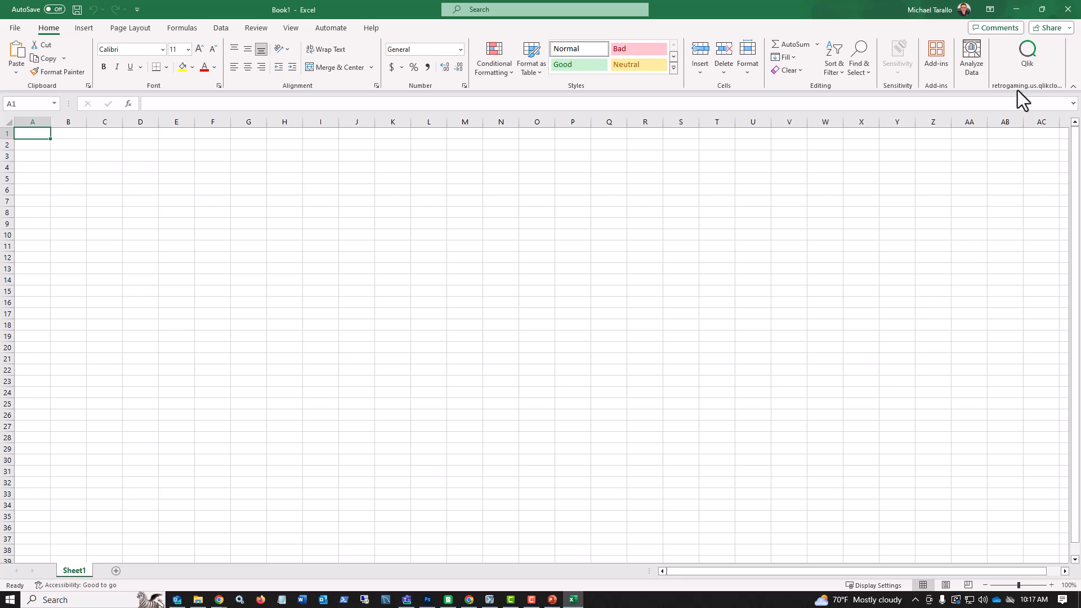
click(1026, 56)
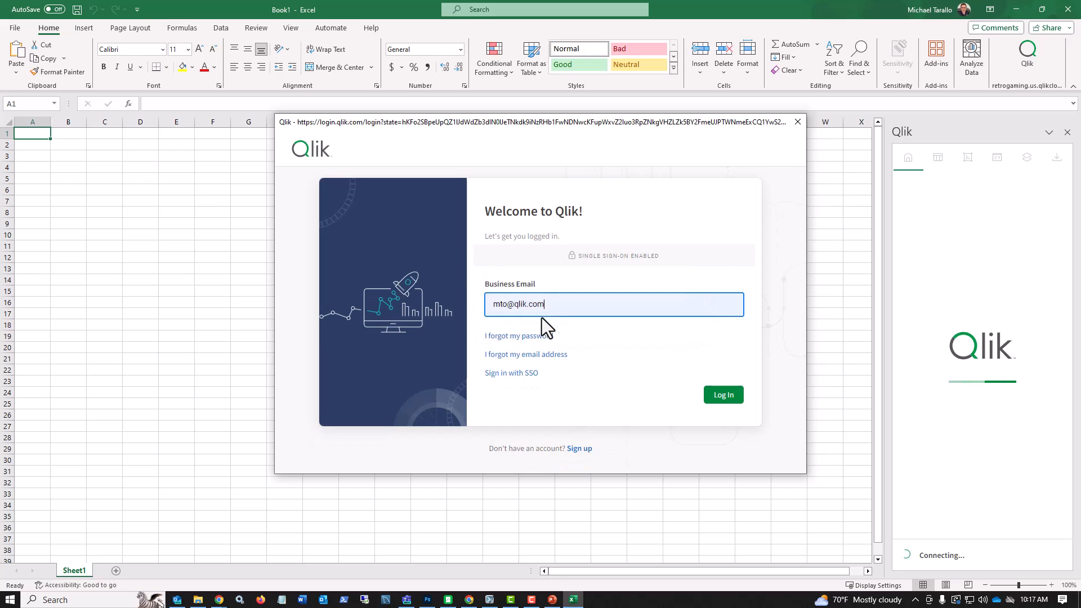
- Log in to Qlik with the business email and password so the pane asks for a source app
click(722, 394)
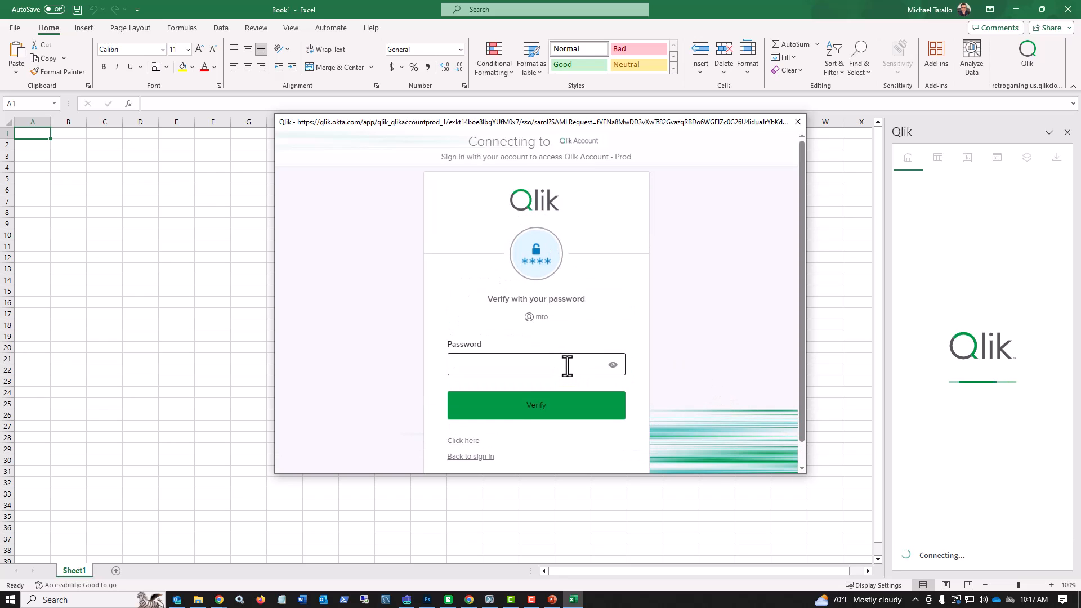
click(463, 440)
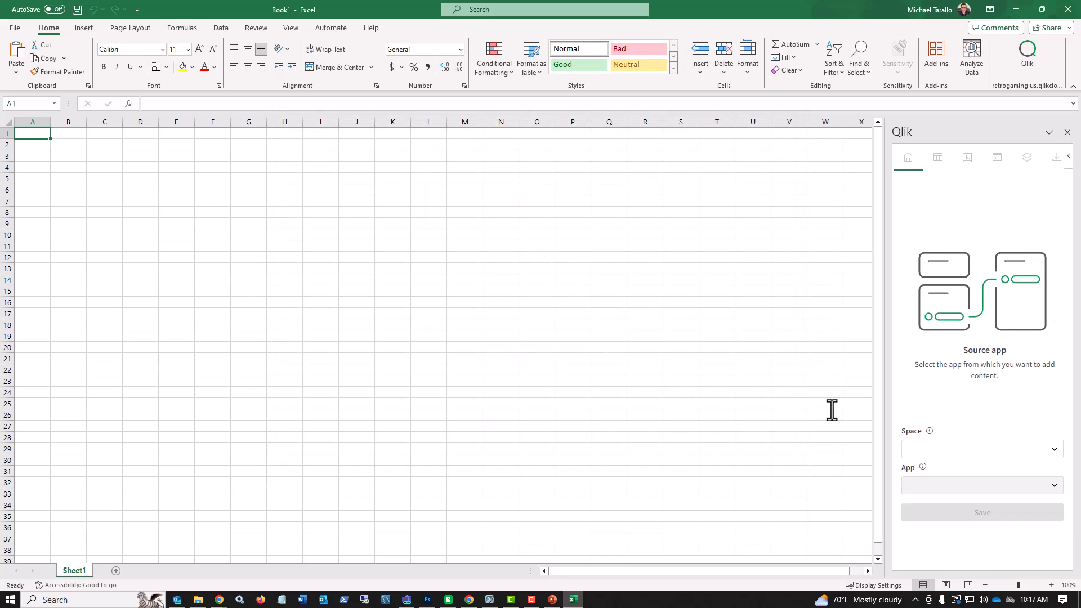
- Select the Do More with Qlik space and list its apps for selection
click(981, 449)
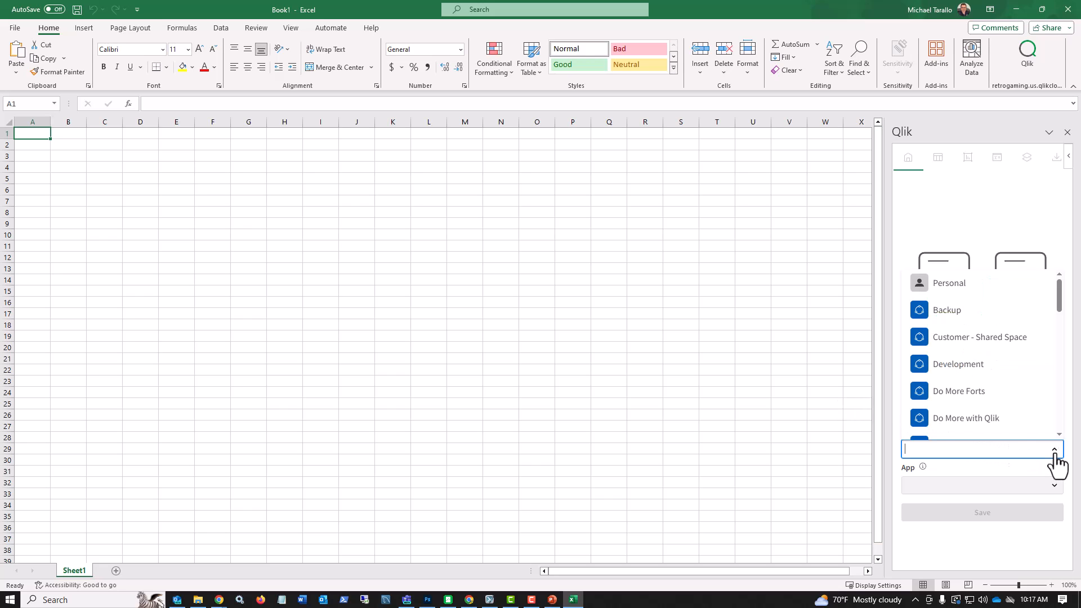
click(965, 418)
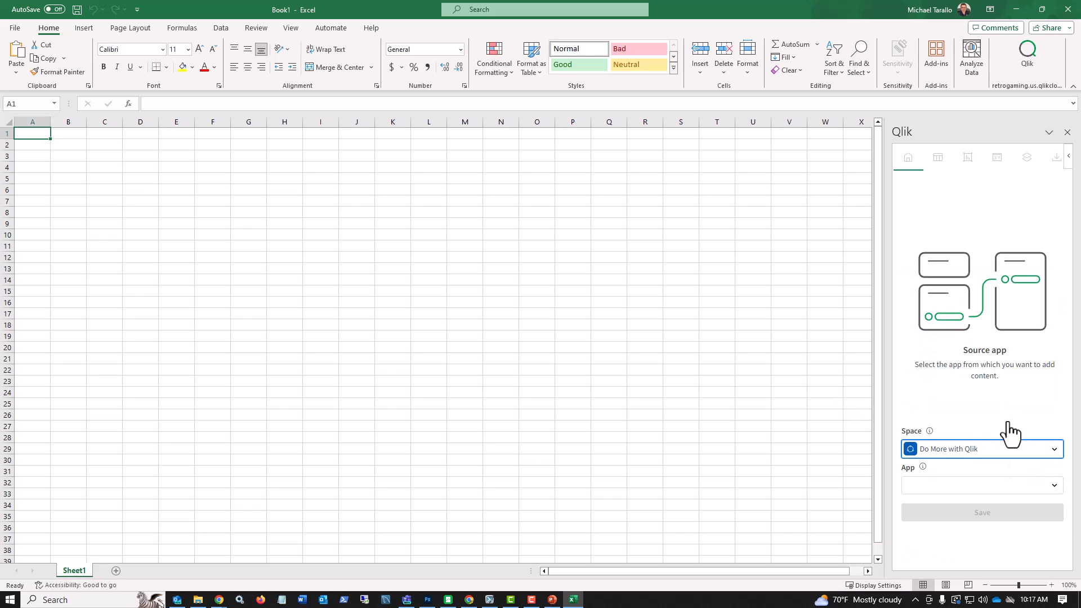
click(979, 484)
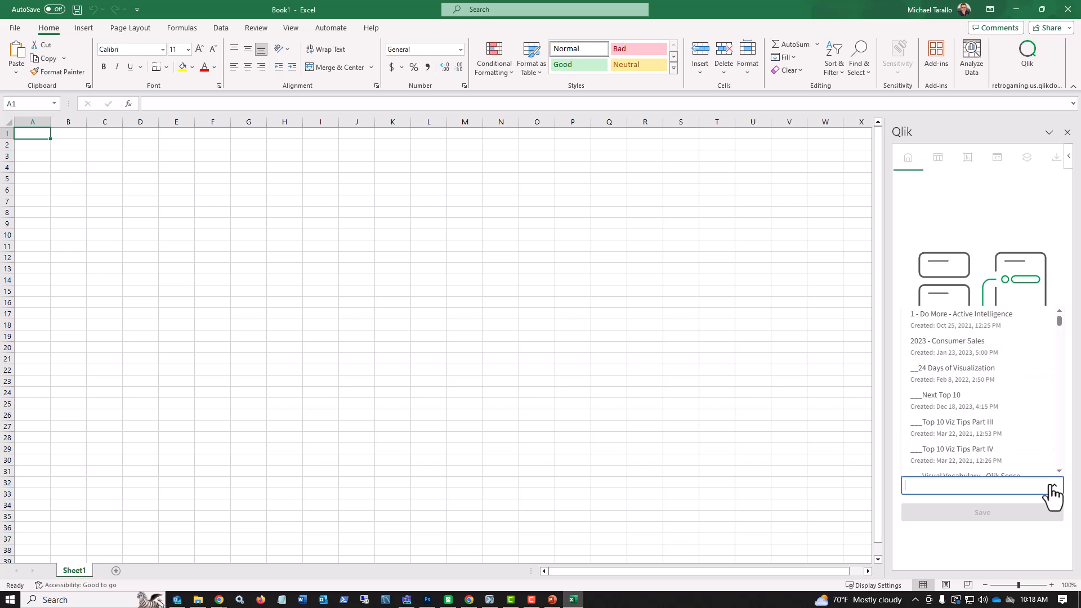